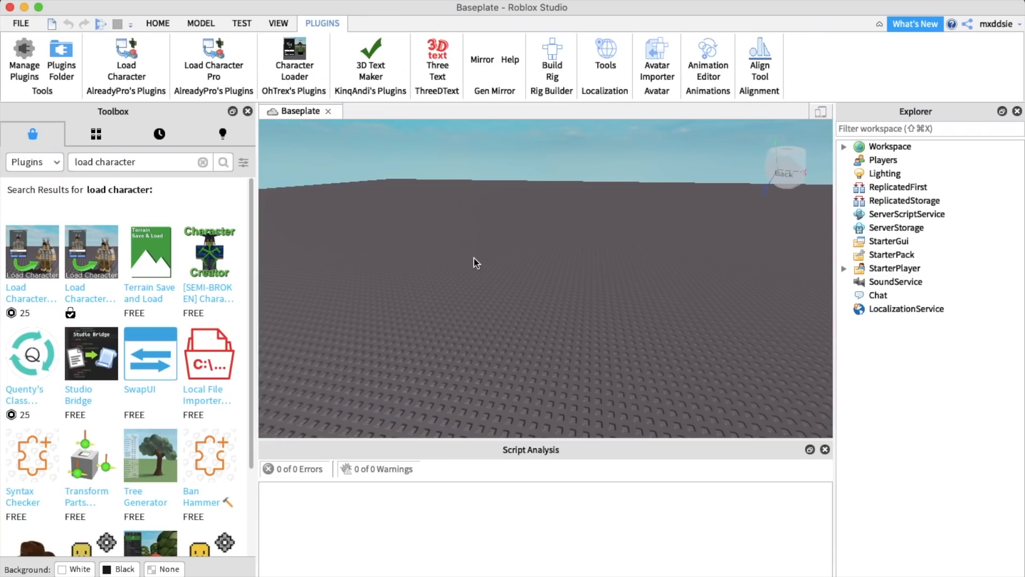
pyautogui.moveTo(365, 150)
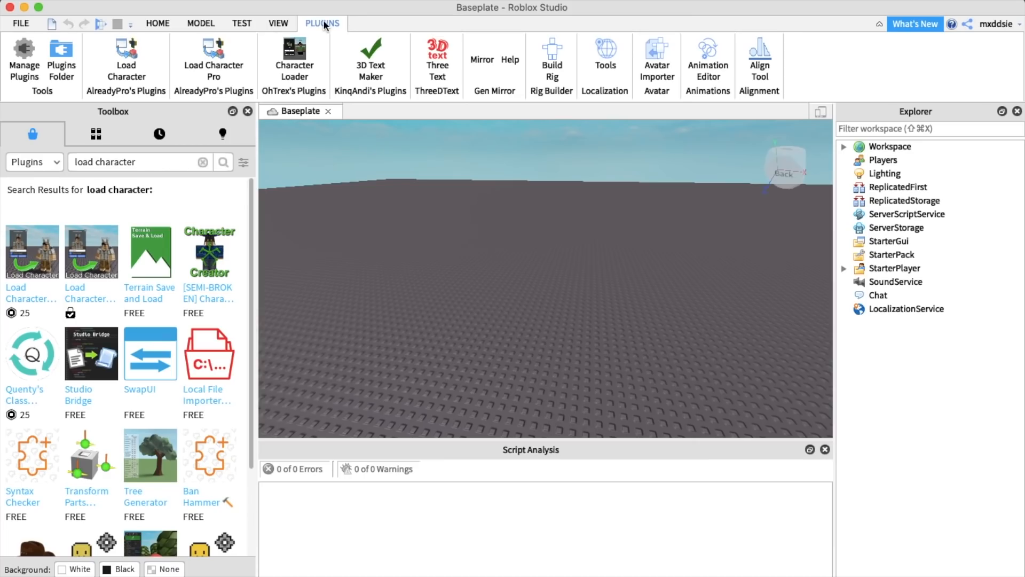
# - Spawn the 'mxddsie' avatar as an R15 character with the Load Character plugin
pyautogui.click(126, 52)
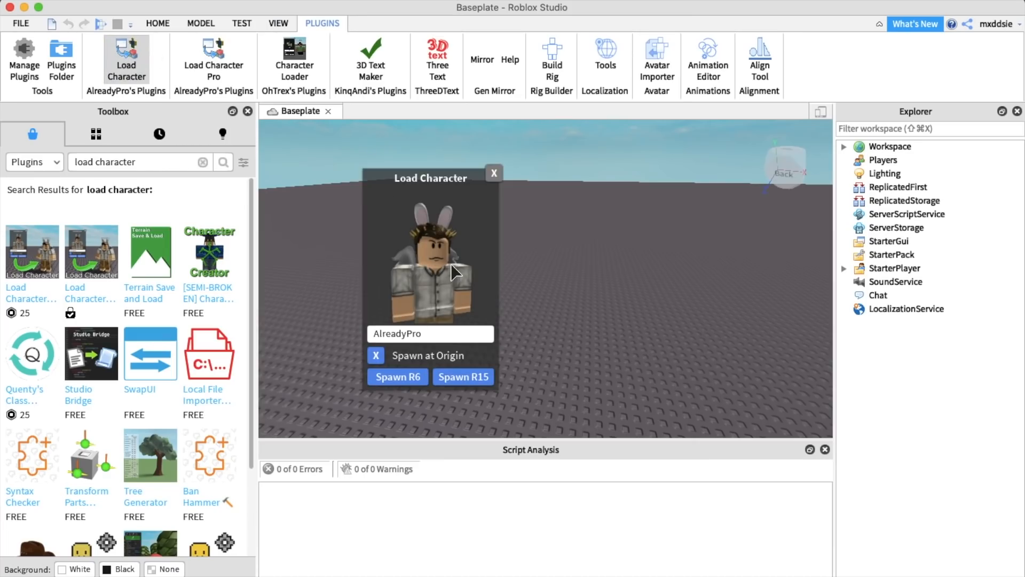
pyautogui.click(493, 173)
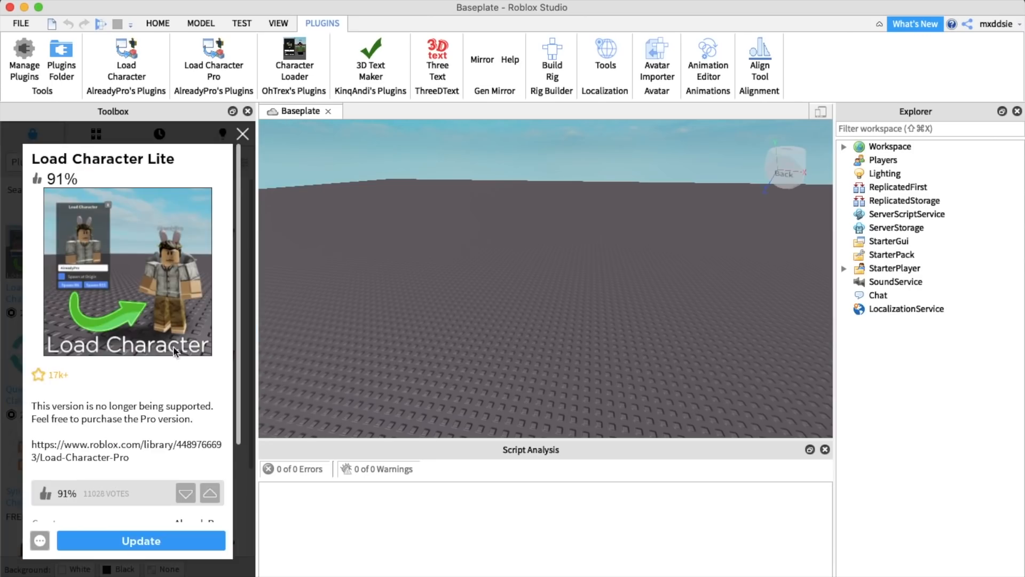
pyautogui.click(242, 134)
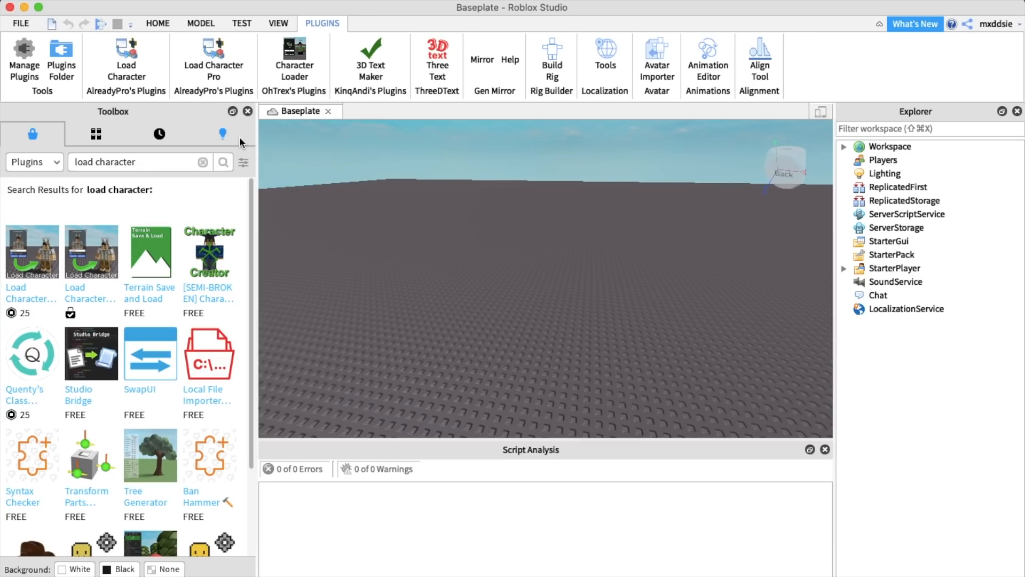
pyautogui.moveTo(157, 46)
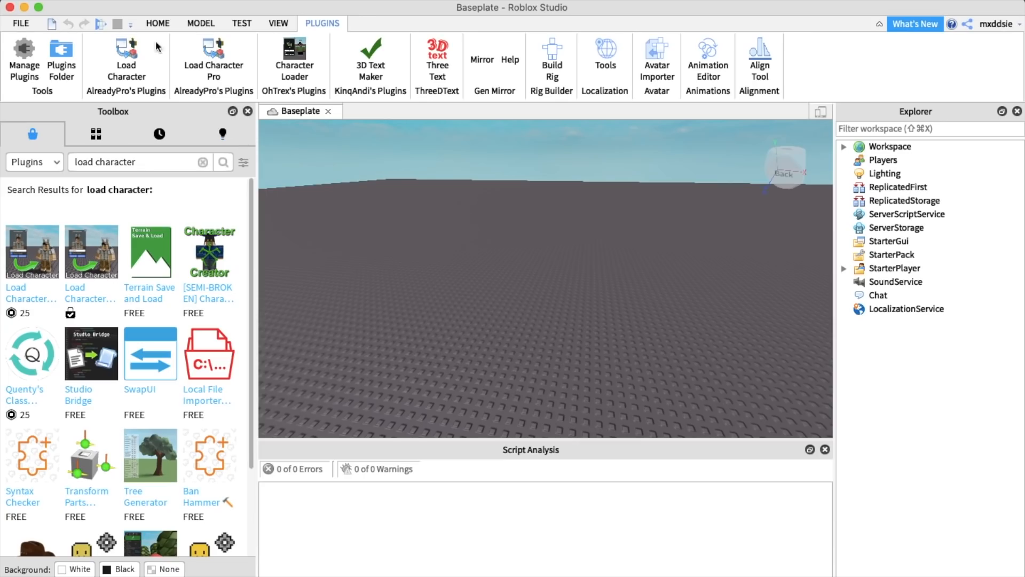
pyautogui.click(125, 53)
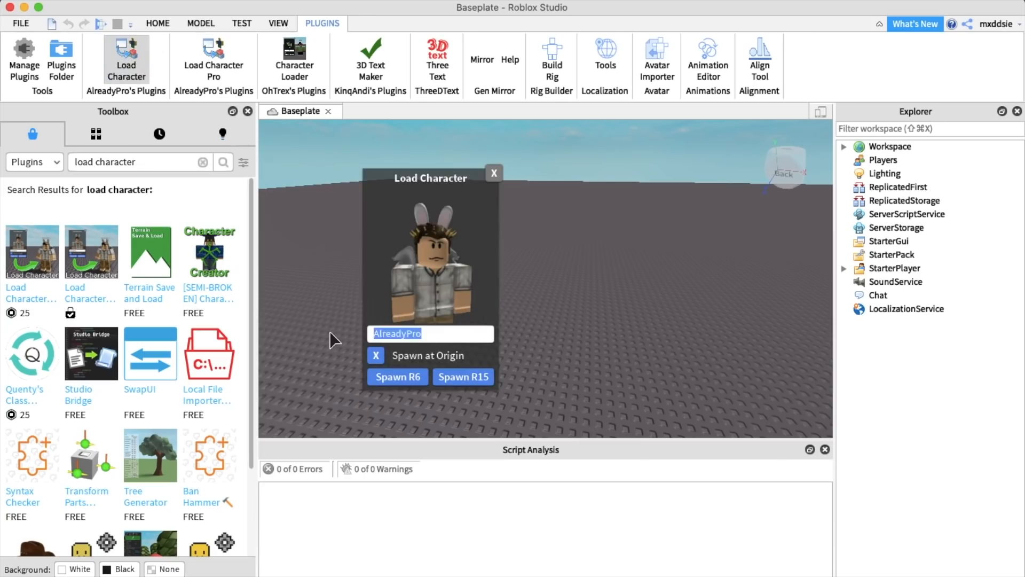
pyautogui.write('mxddsie')
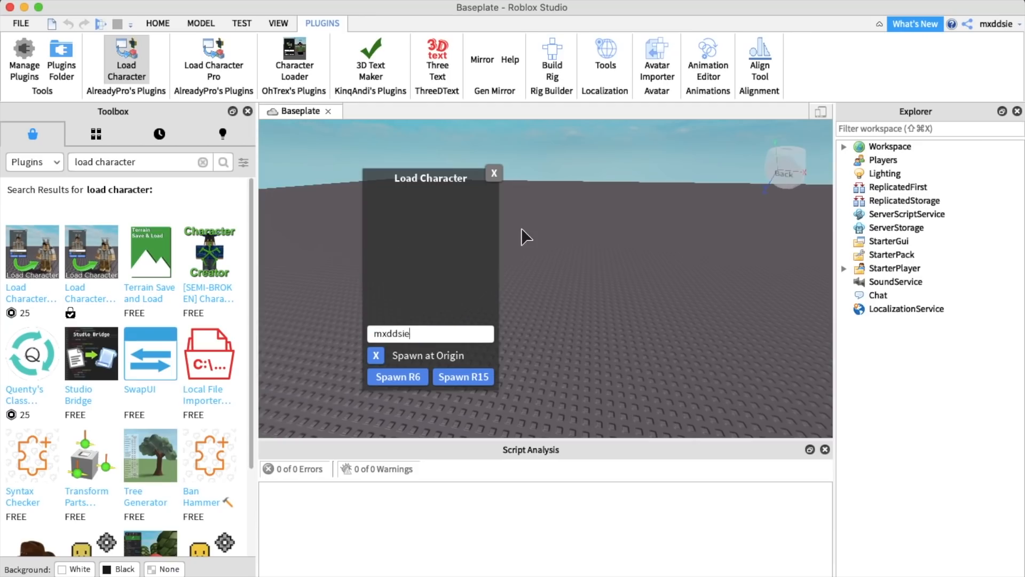
pyautogui.click(397, 377)
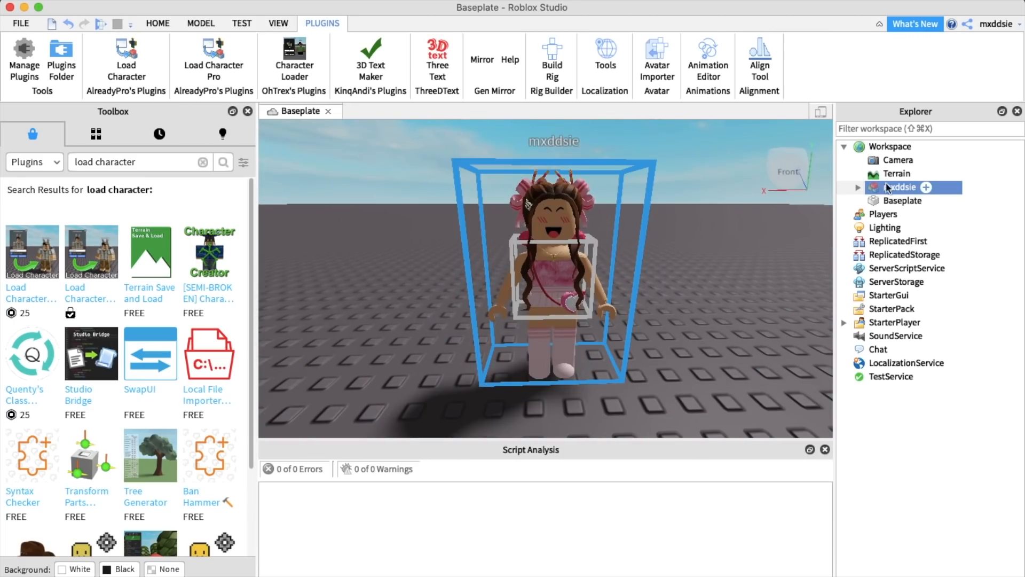
pyautogui.moveTo(940, 185)
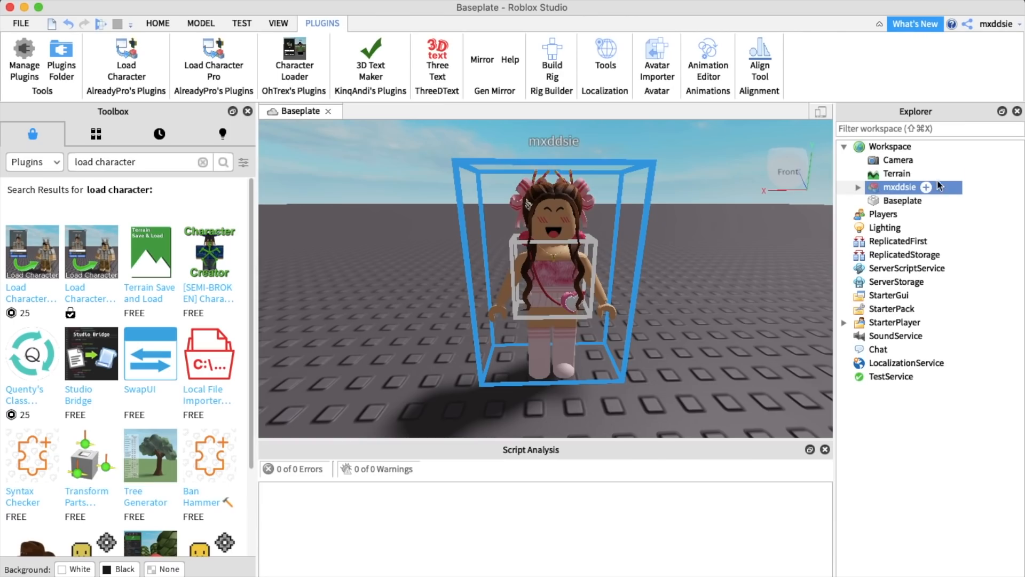
# - Export the avatar model from Explorer to a file in the objs folder
pyautogui.rightClick(900, 187)
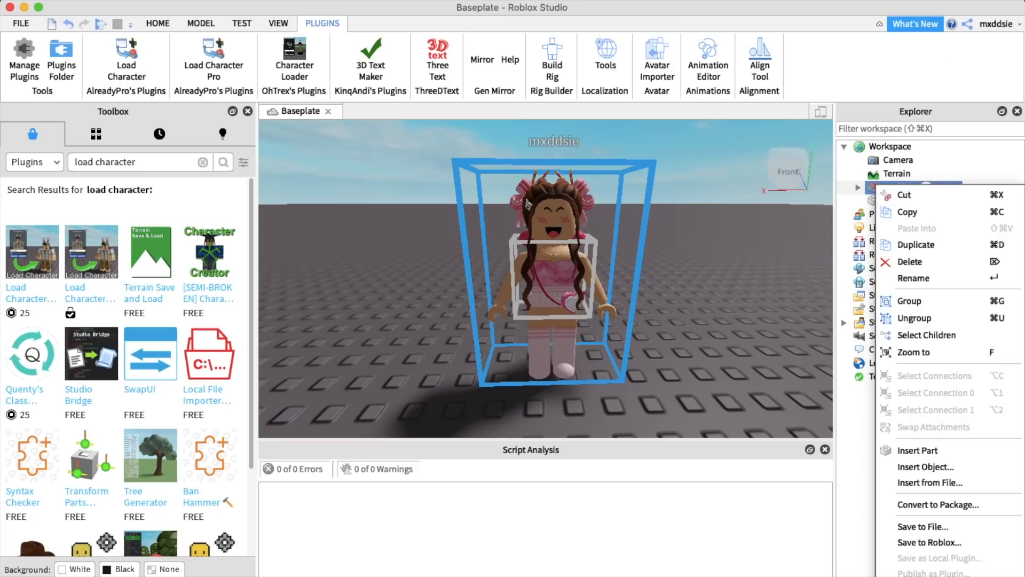
pyautogui.click(530, 294)
pyautogui.write('mx')
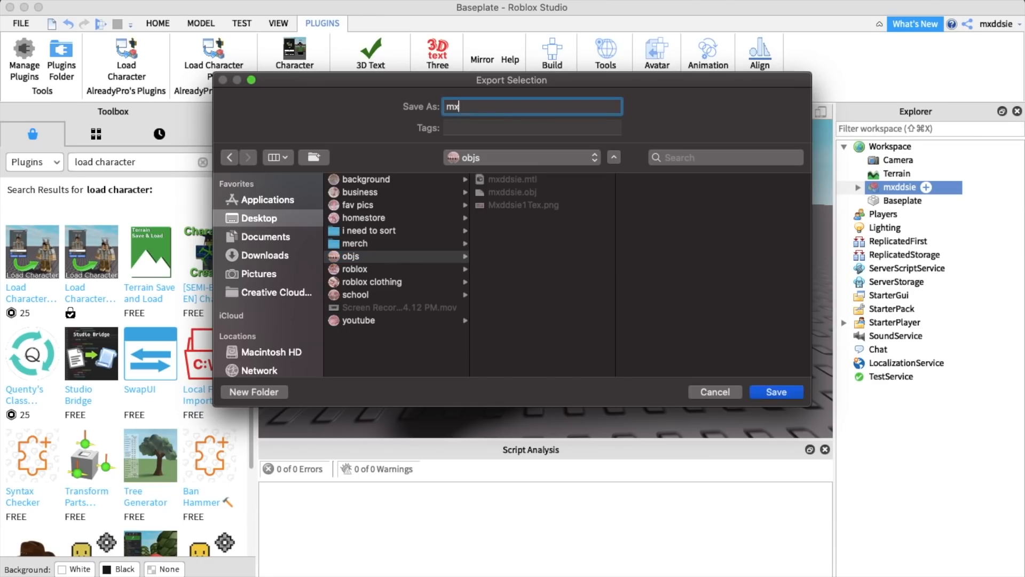
pyautogui.click(775, 392)
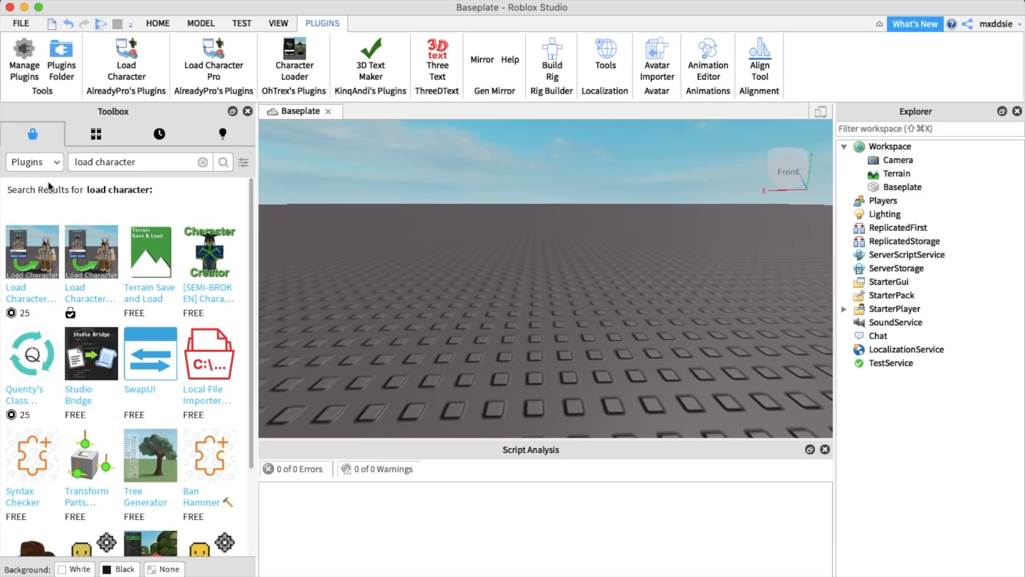
# - Switch the Toolbox to My Models, back to Marketplace, and search 'aesthetic bedroom'
pyautogui.click(96, 134)
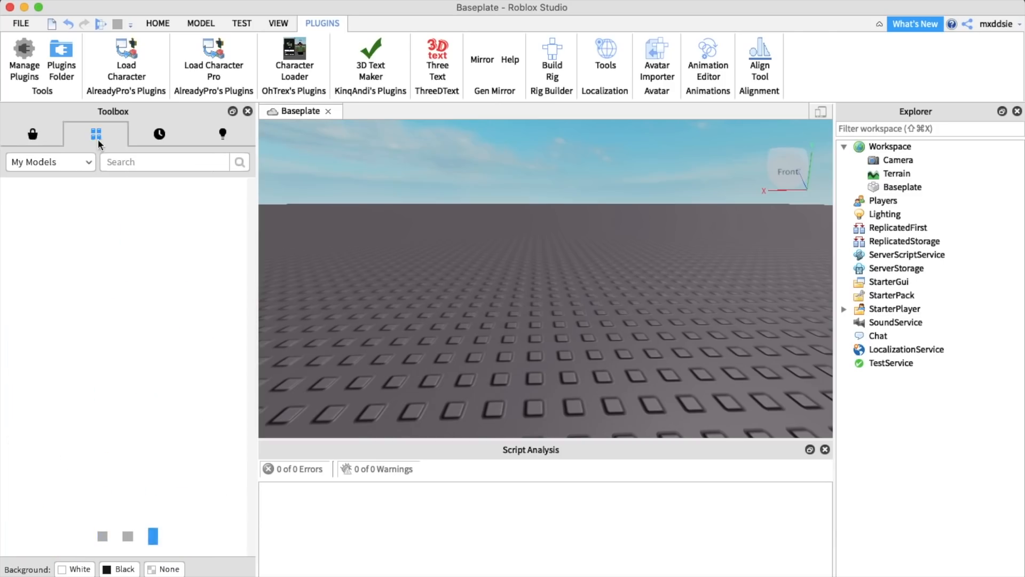
pyautogui.click(32, 134)
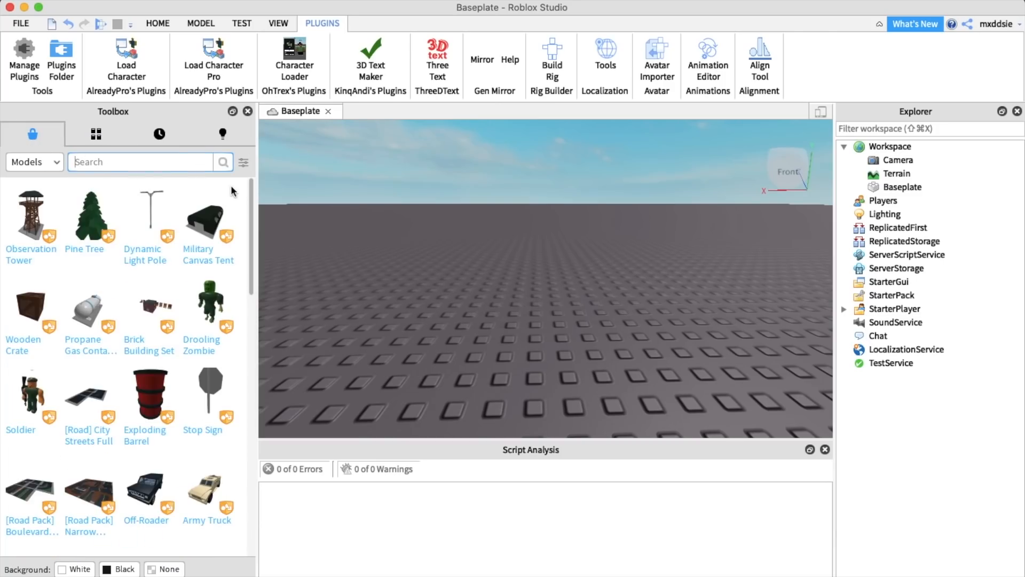
pyautogui.write('aesthetic bedroom')
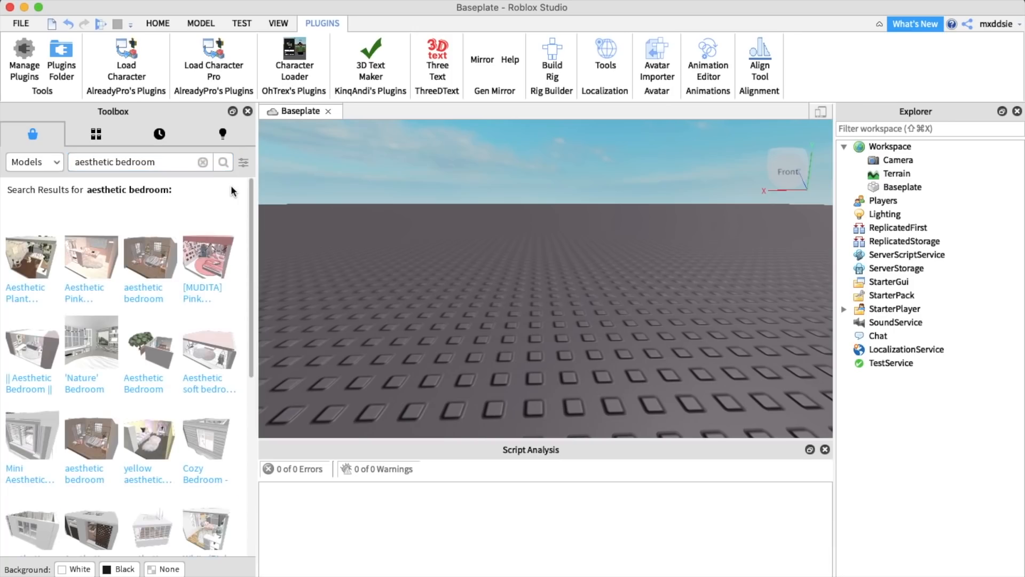
pyautogui.moveTo(121, 182)
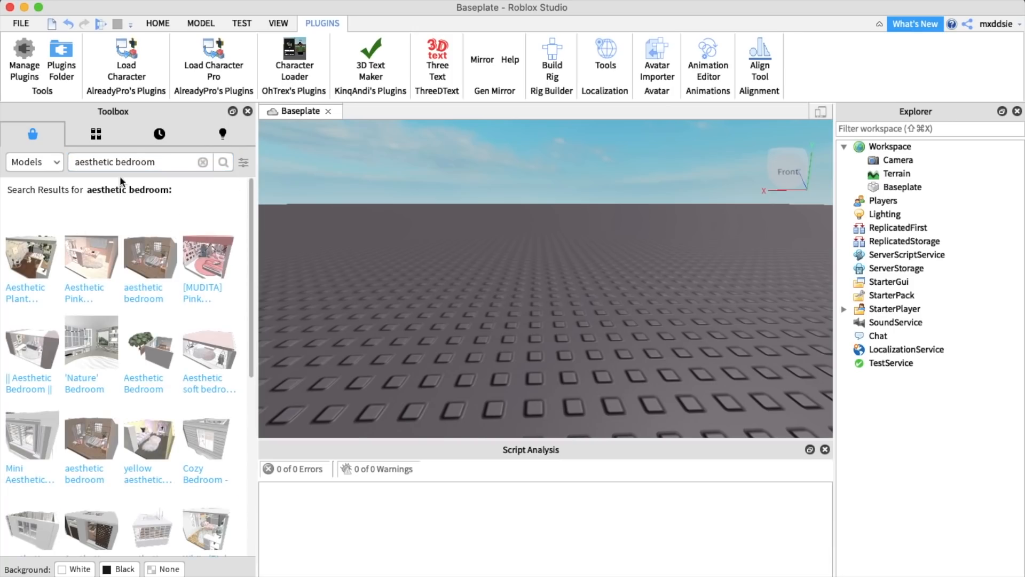
pyautogui.moveTo(82, 262)
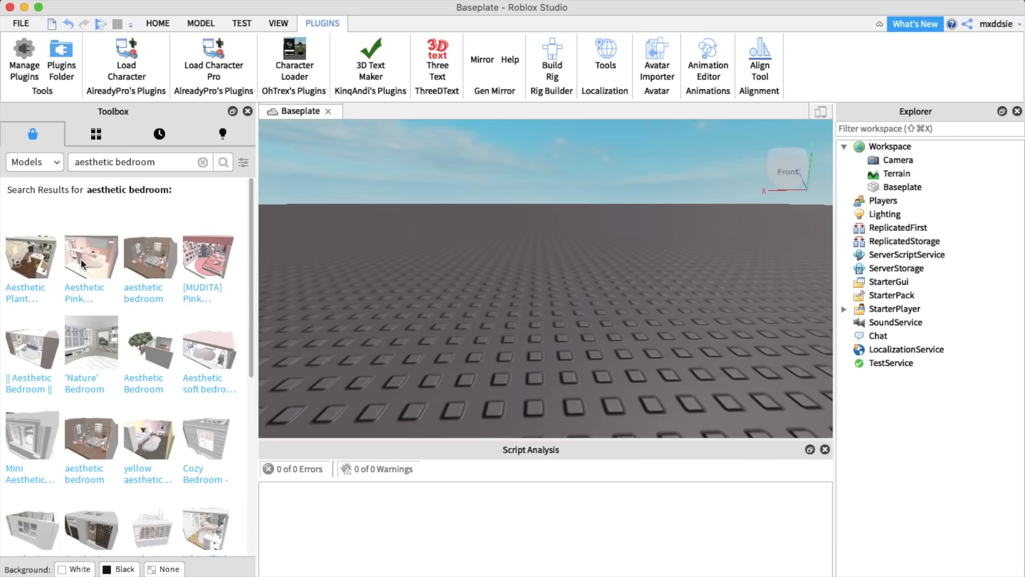
pyautogui.moveTo(553, 296)
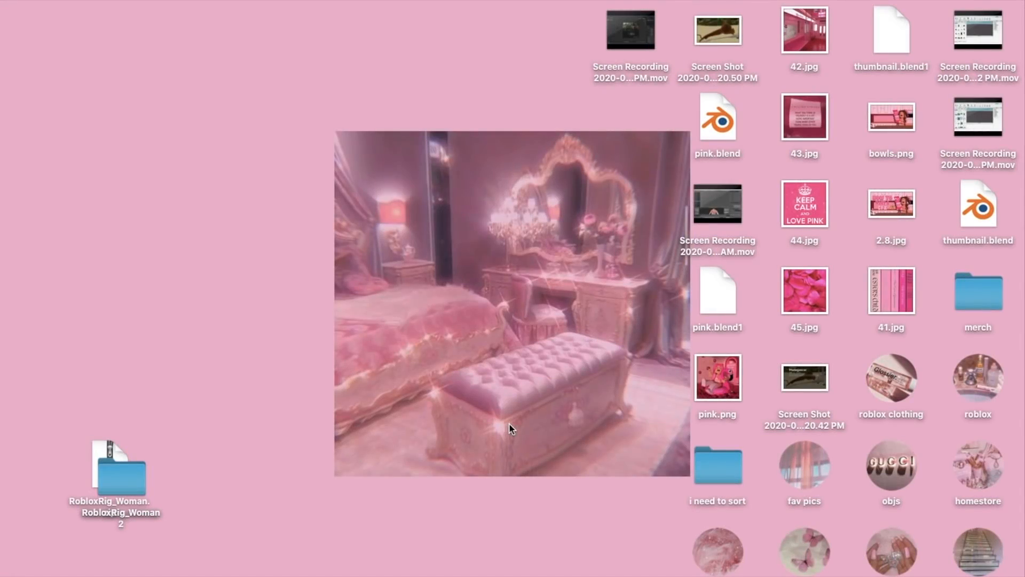
# - Open Default.blend from RobloxRig_Woman 2 > Rig in Blender
pyautogui.doubleClick(121, 472)
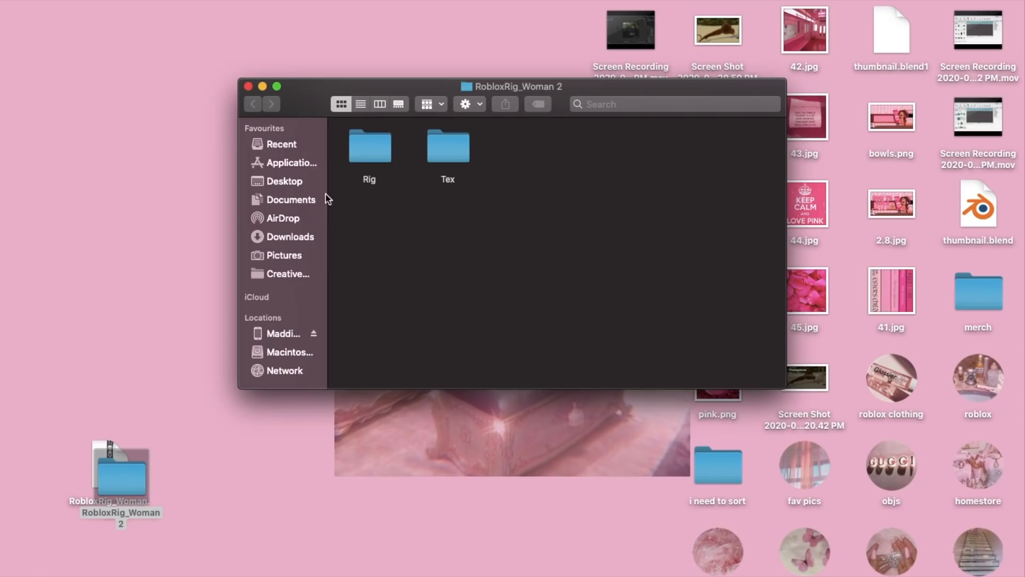
pyautogui.doubleClick(369, 146)
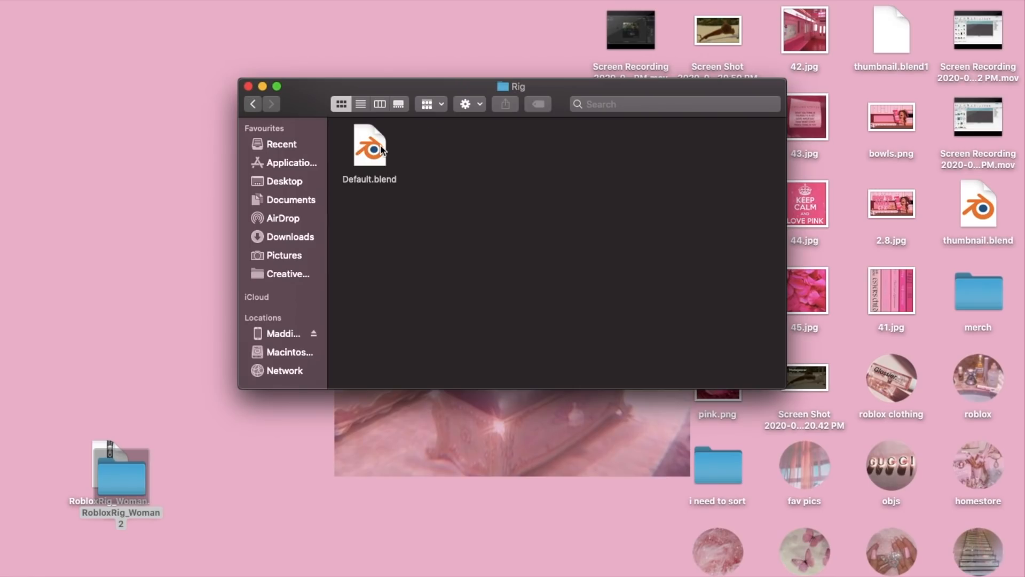
pyautogui.click(369, 147)
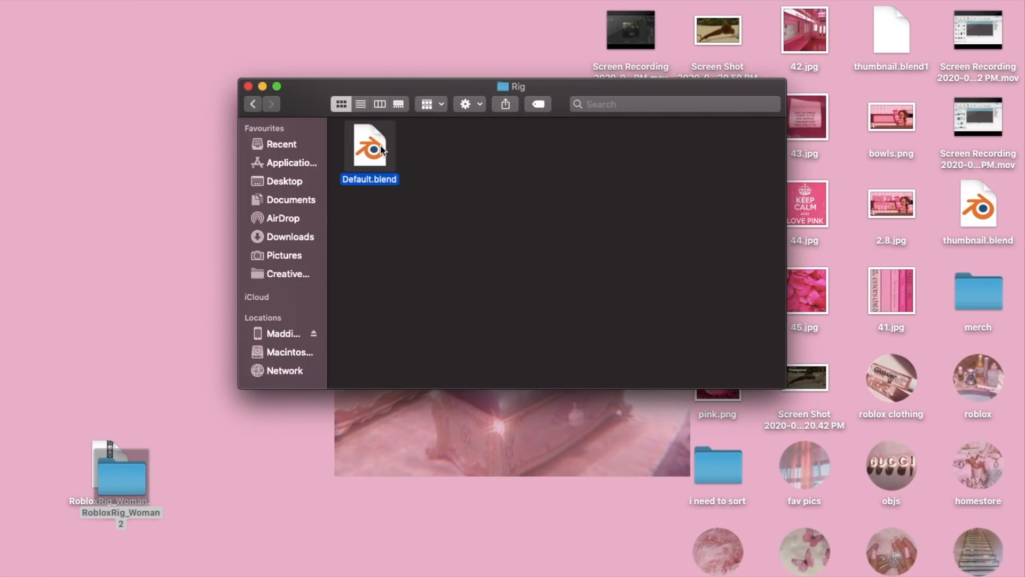
pyautogui.doubleClick(369, 144)
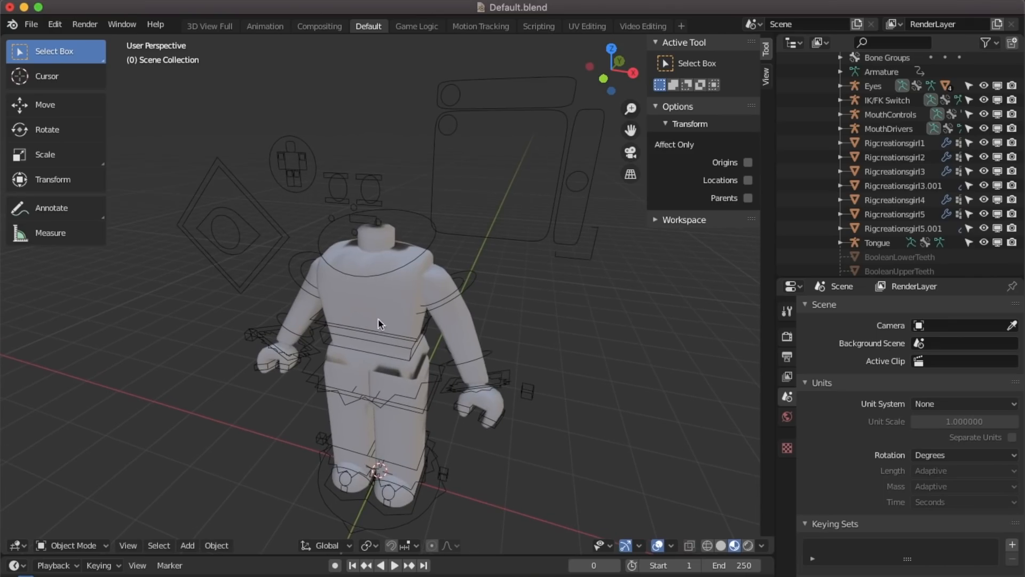
pyautogui.moveTo(402, 300)
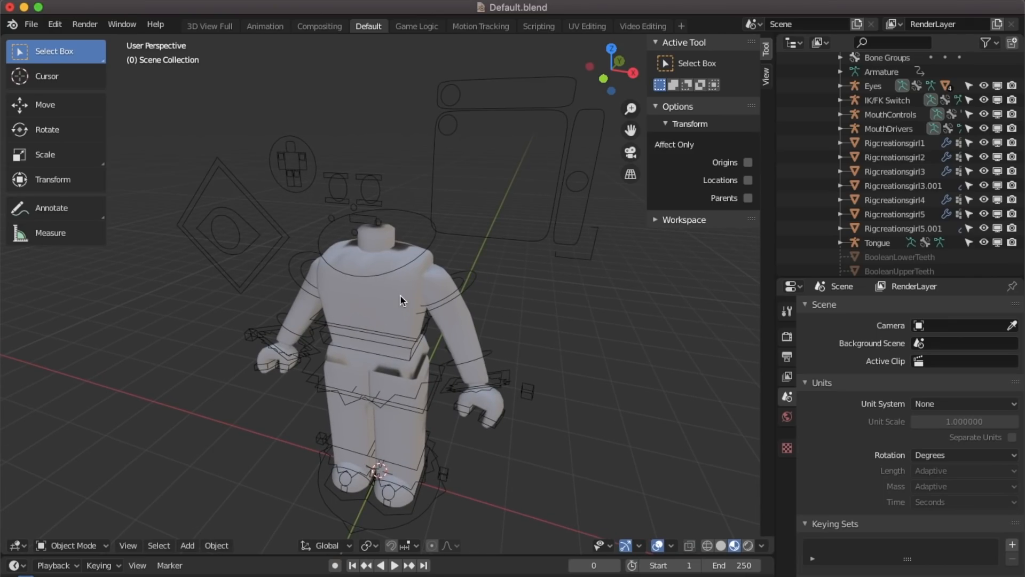
# - Select the Rigcreationsgirl1 body mesh in the viewport
pyautogui.click(399, 299)
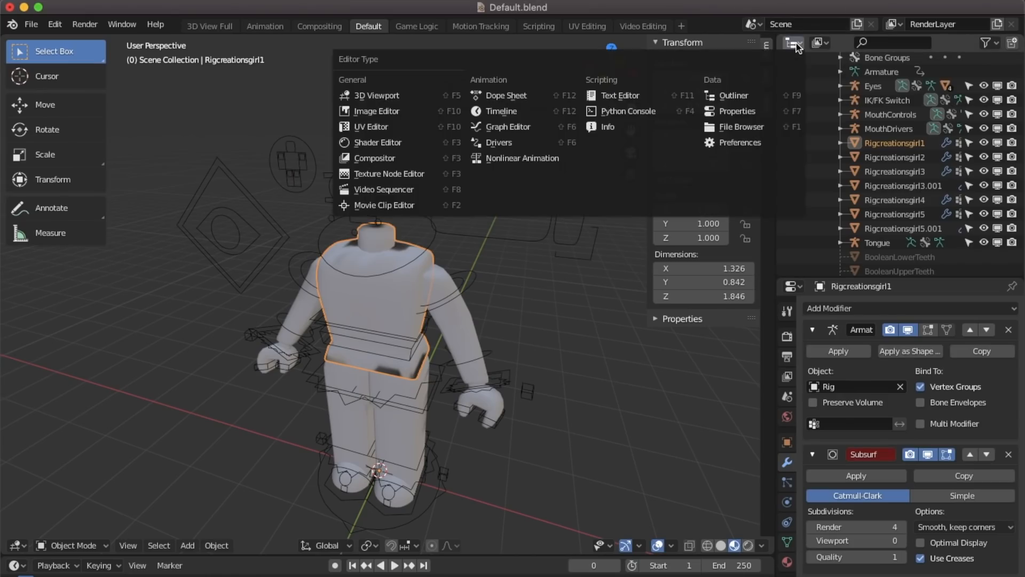
pyautogui.moveTo(378, 142)
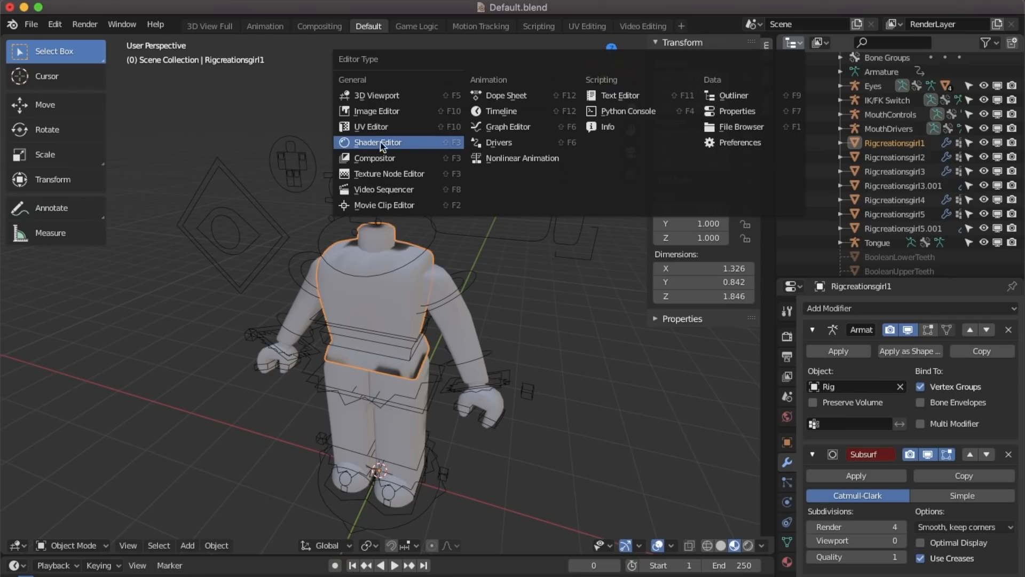
# - Switch the area to the Shader Editor and load Tex.png as the body texture
pyautogui.click(378, 142)
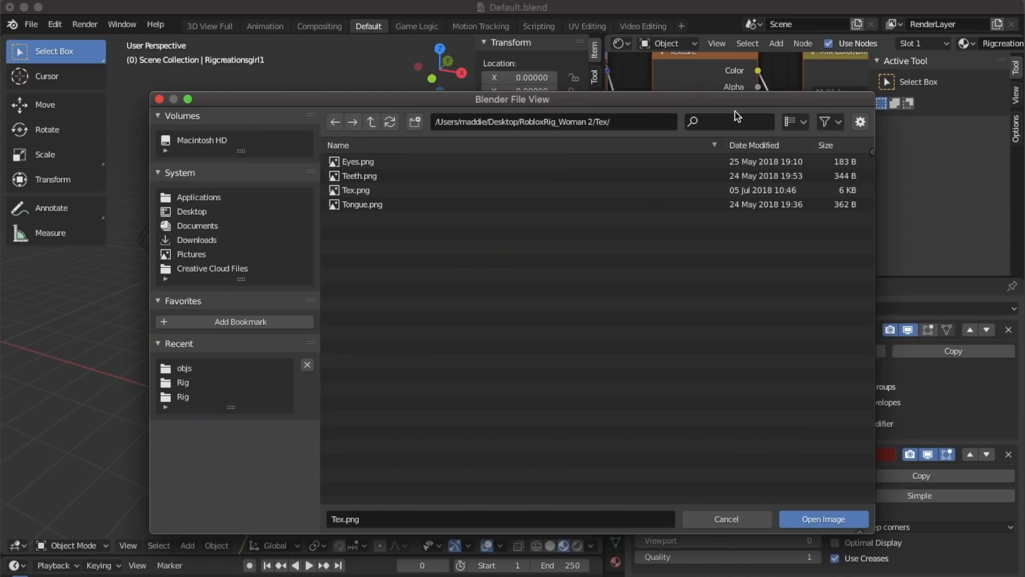
pyautogui.click(192, 211)
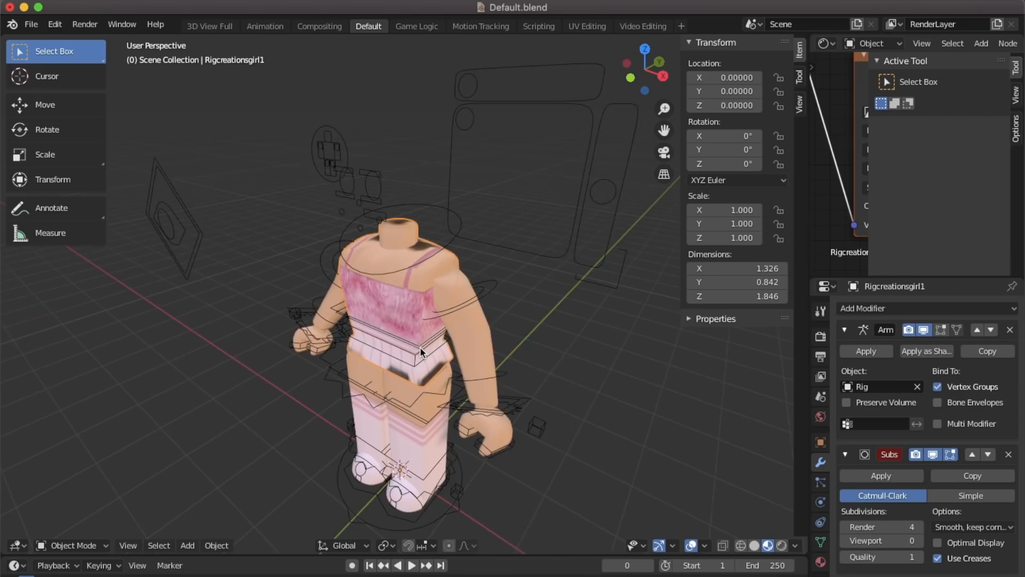
# - Import mxddsie.obj as a Wavefront OBJ with Split by Group enabled
pyautogui.click(29, 24)
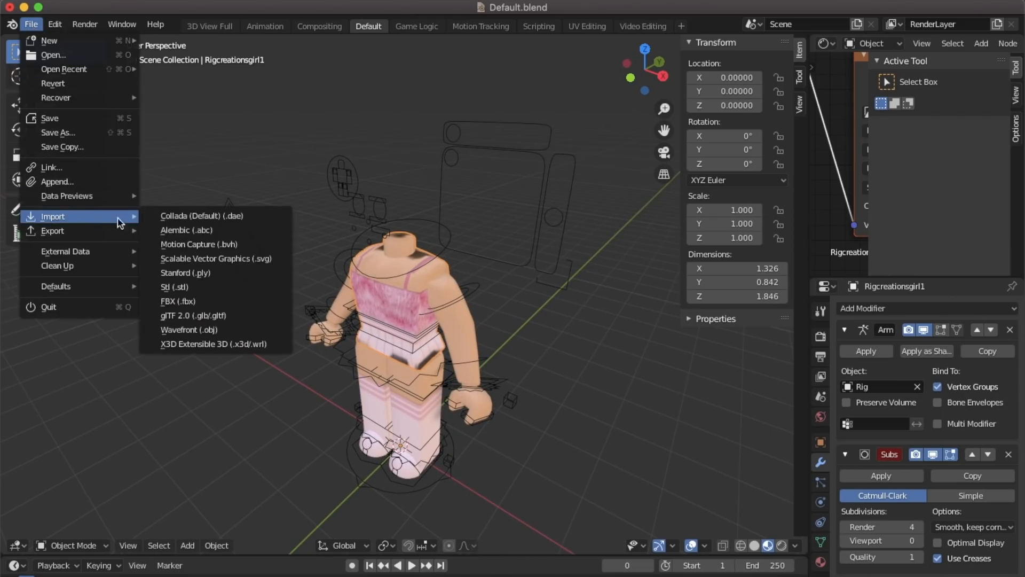
pyautogui.click(224, 335)
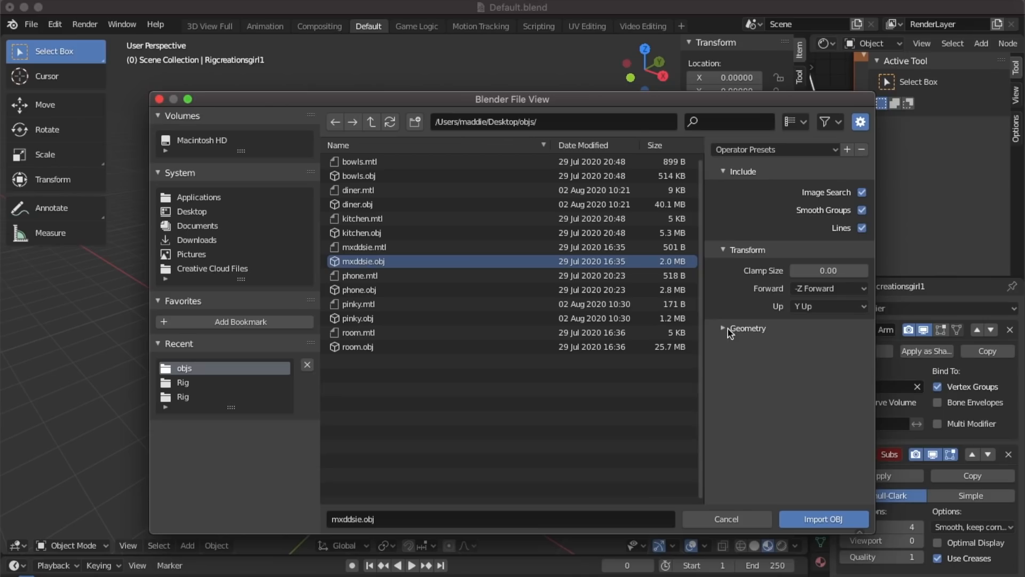
pyautogui.click(724, 328)
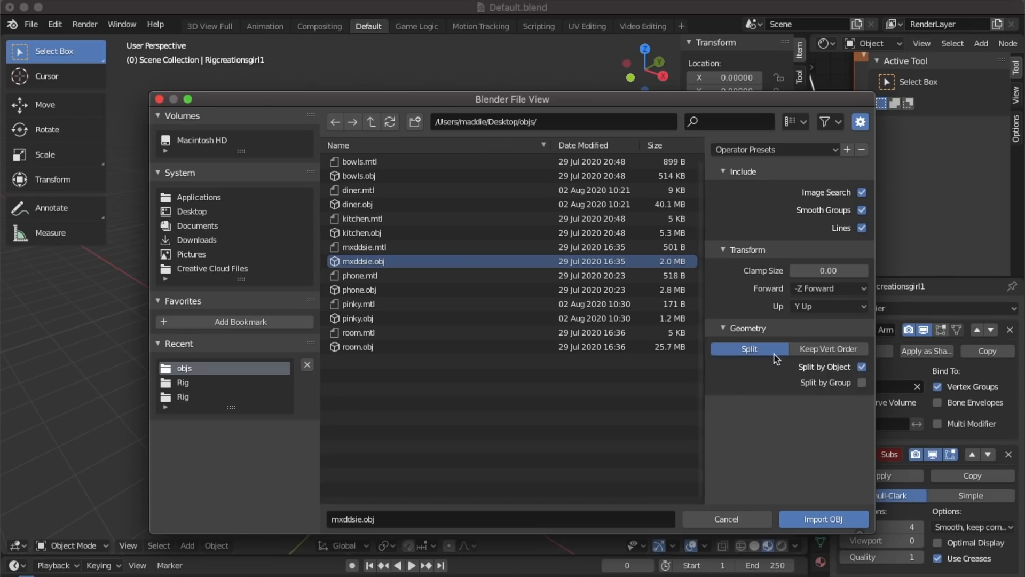
pyautogui.moveTo(862, 382)
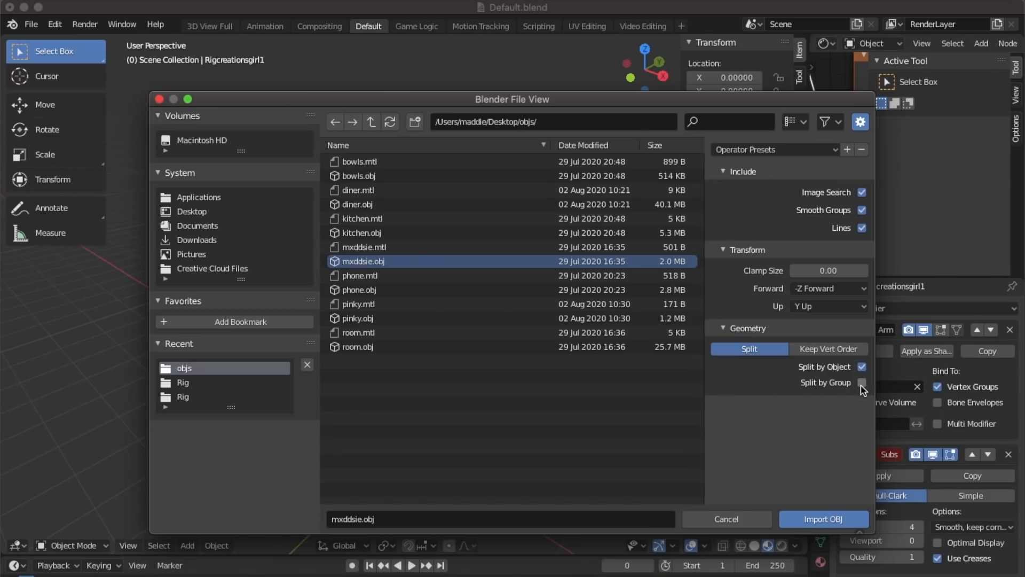
pyautogui.click(862, 382)
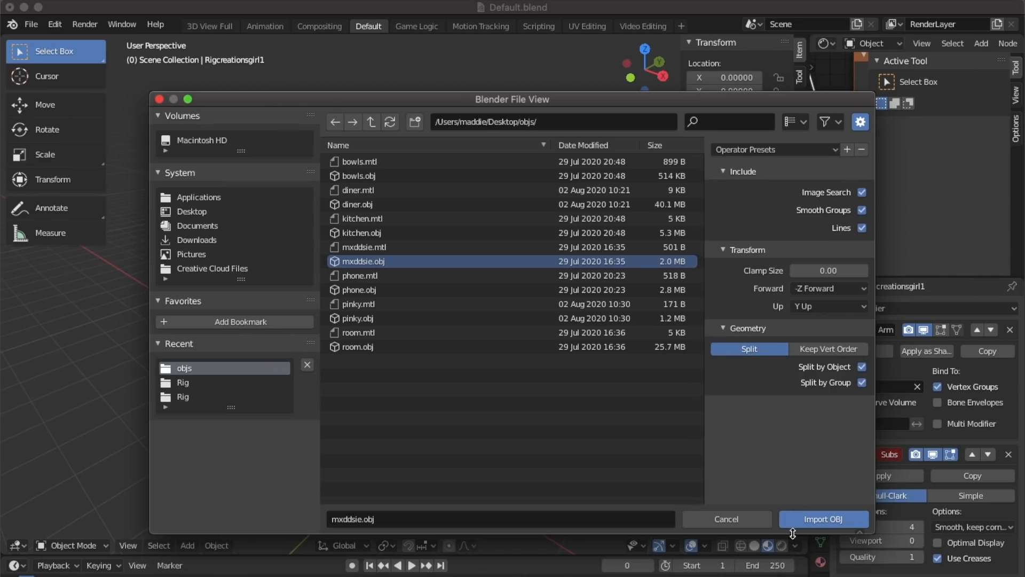
pyautogui.click(823, 519)
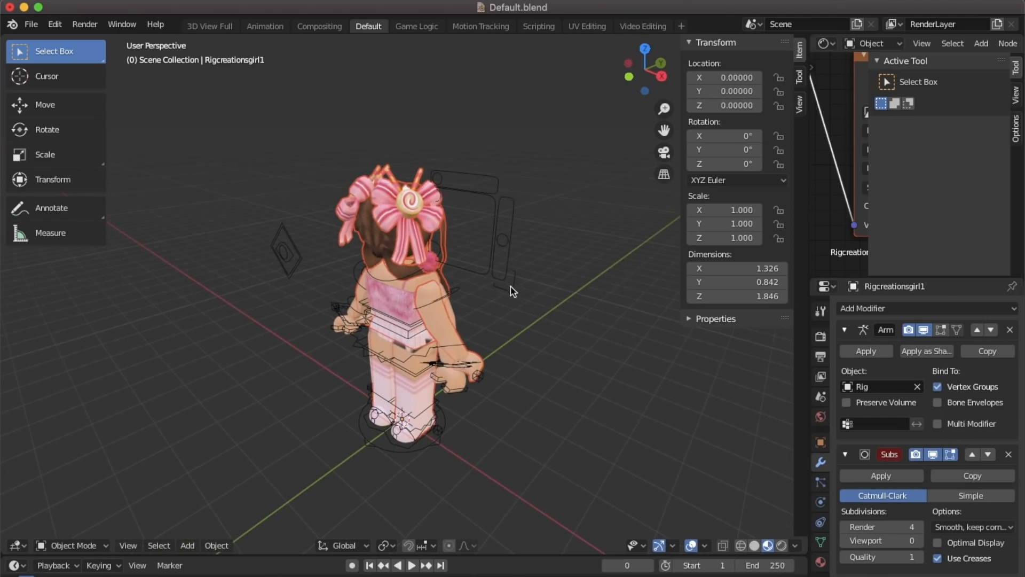
pyautogui.moveTo(75, 134)
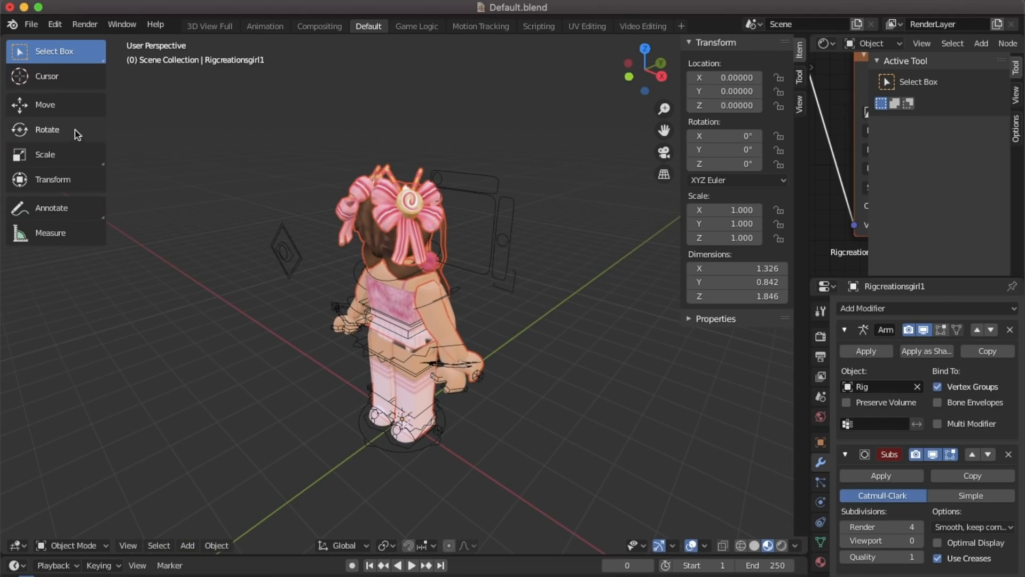
# - Move the imported head and hair pieces into place on the avatar's torso
pyautogui.click(46, 129)
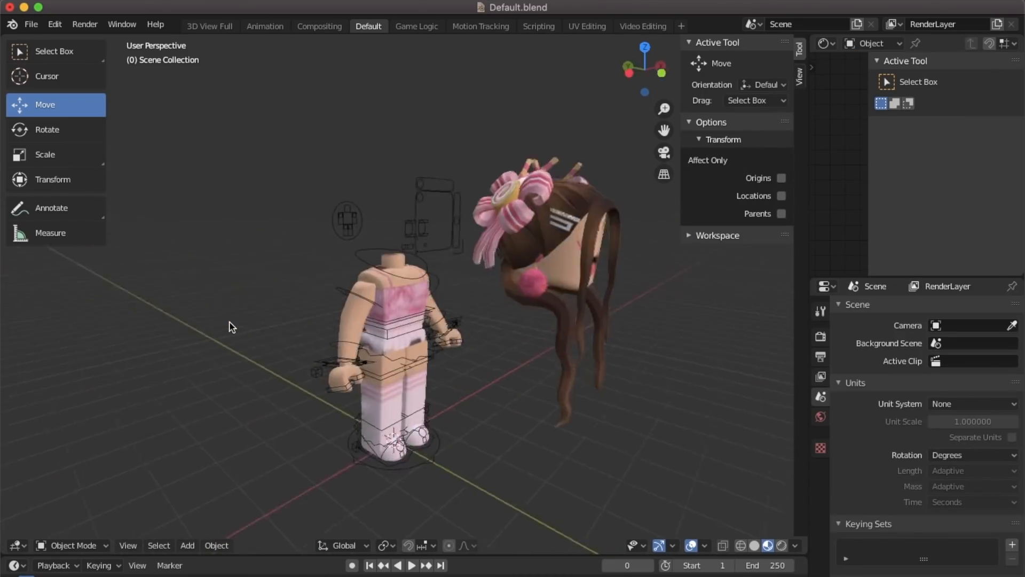
pyautogui.click(536, 222)
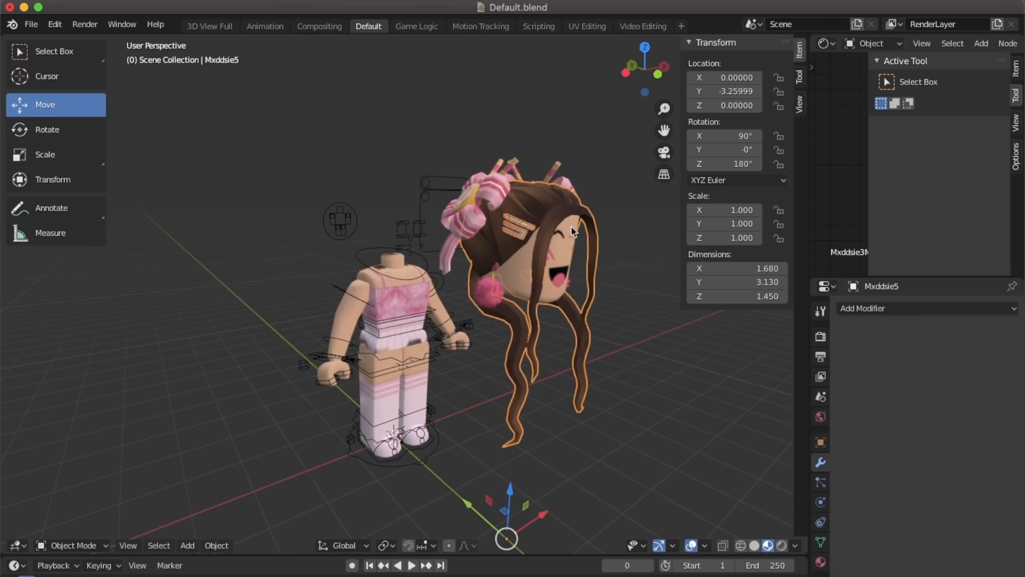
pyautogui.click(486, 294)
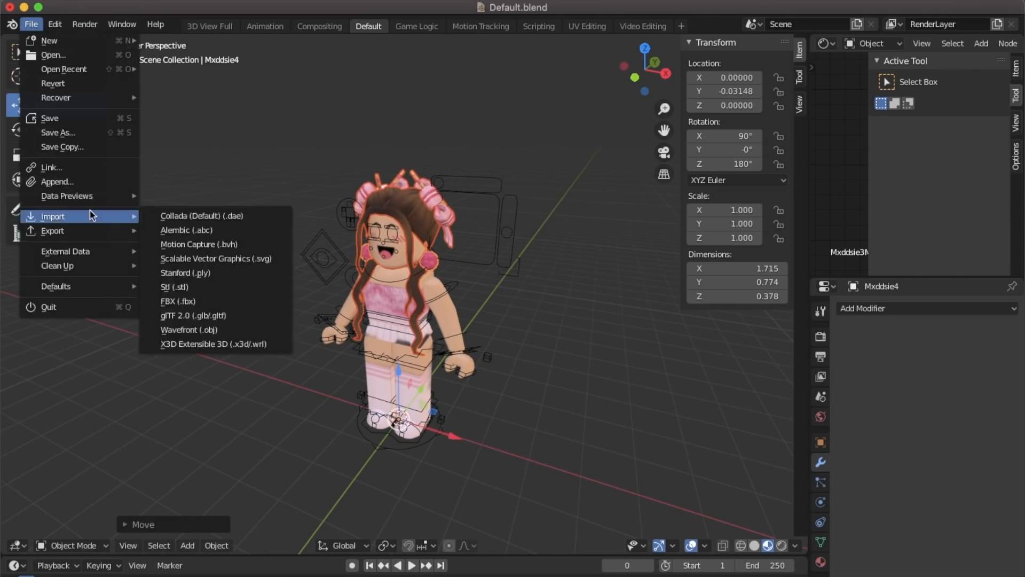
pyautogui.click(189, 330)
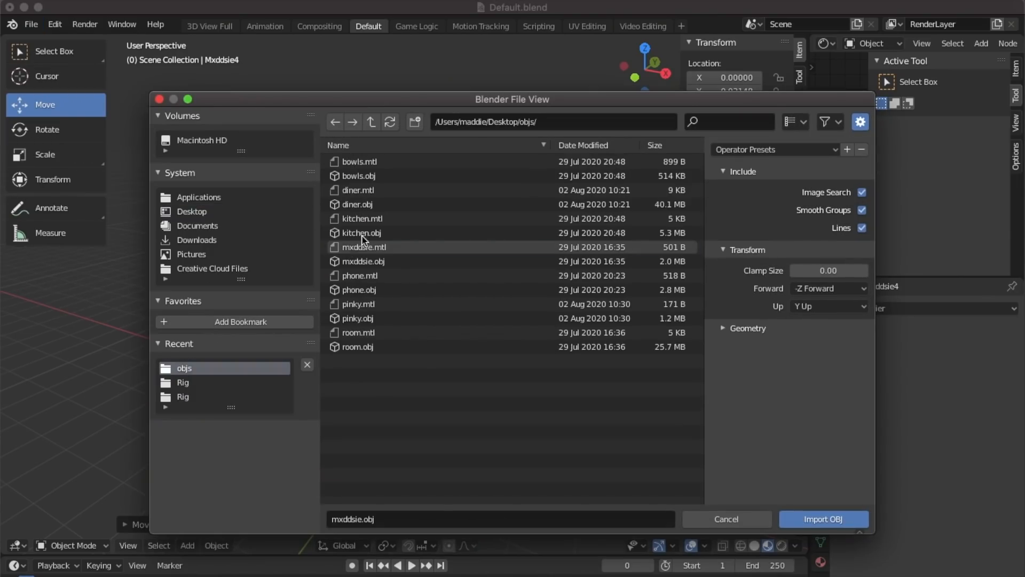
# - Import room.obj so the bedroom surrounds the avatar rig
pyautogui.click(359, 346)
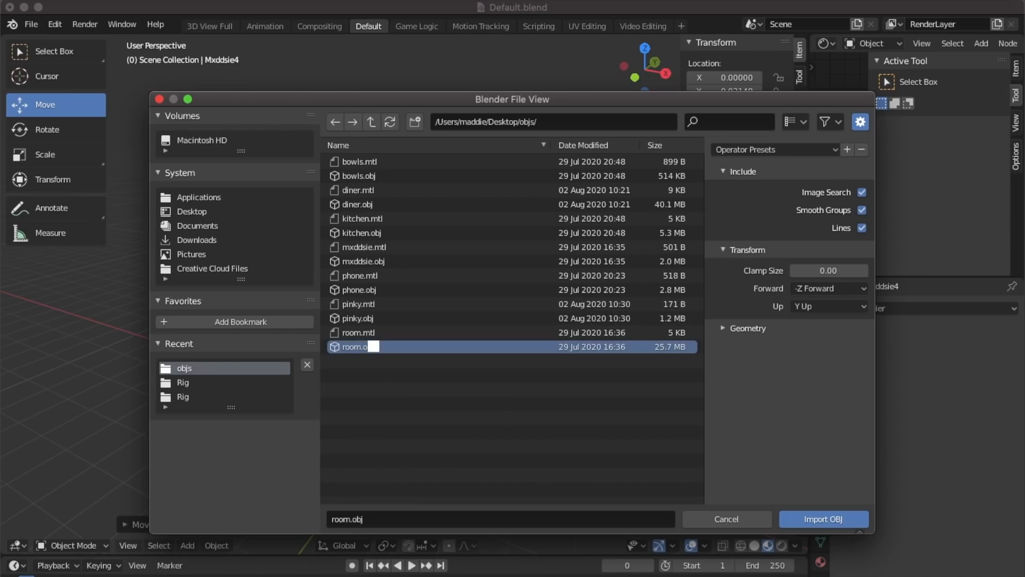
pyautogui.click(823, 519)
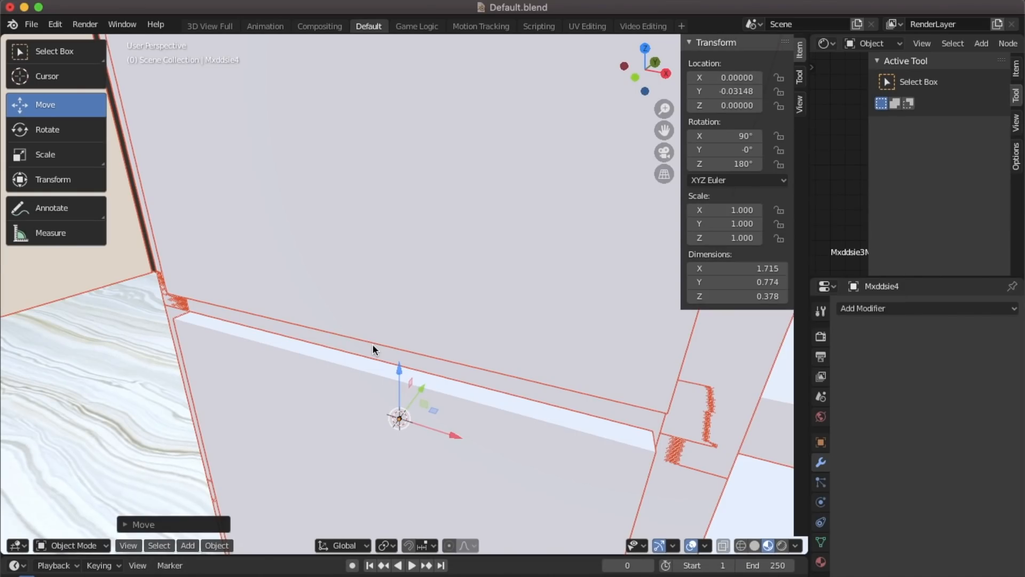
pyautogui.click(440, 566)
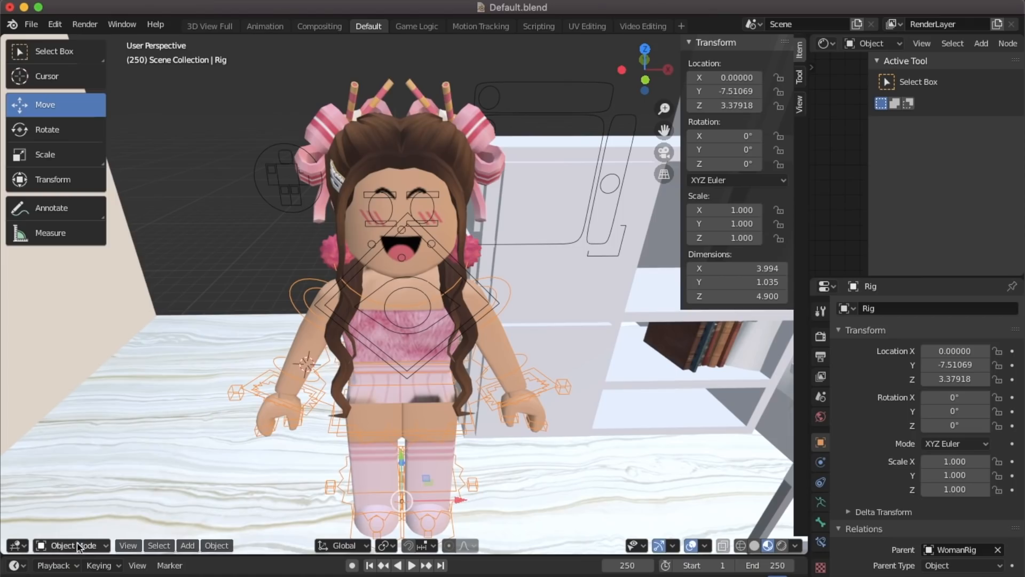
# - Pose the rig sitting in Pose Mode, then rotate and move it onto the pink bed
pyautogui.click(72, 545)
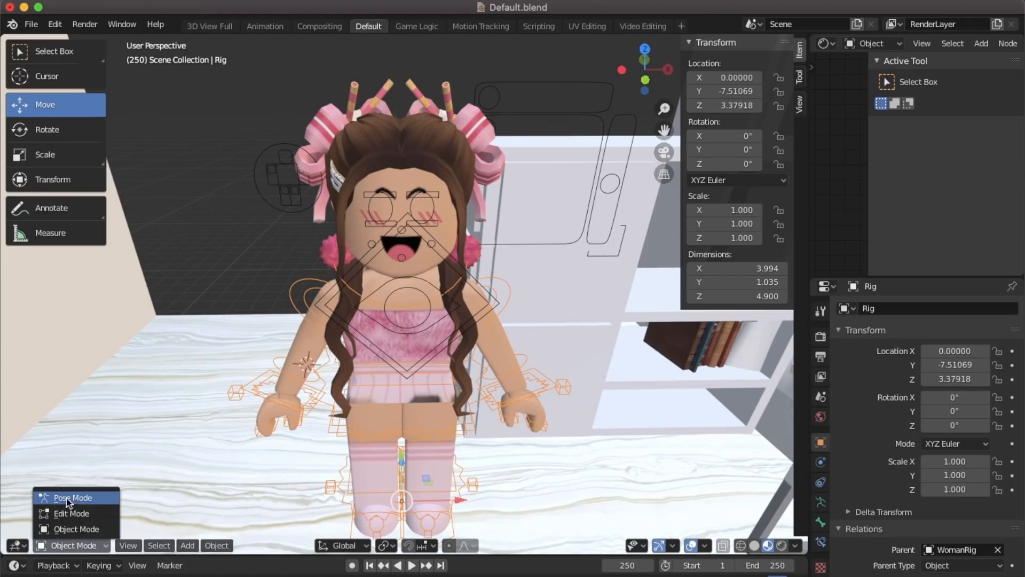
pyautogui.click(73, 497)
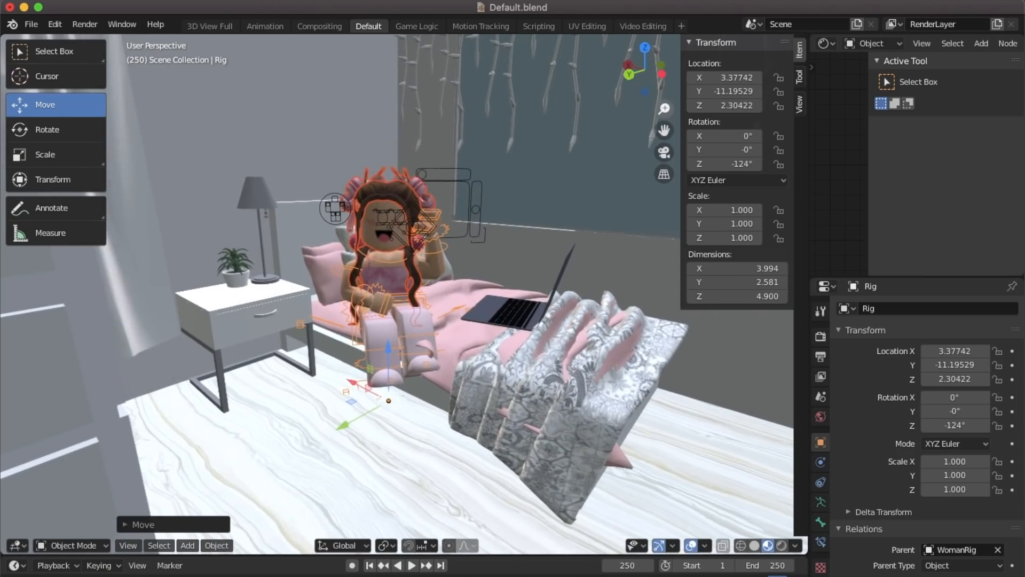
pyautogui.click(46, 129)
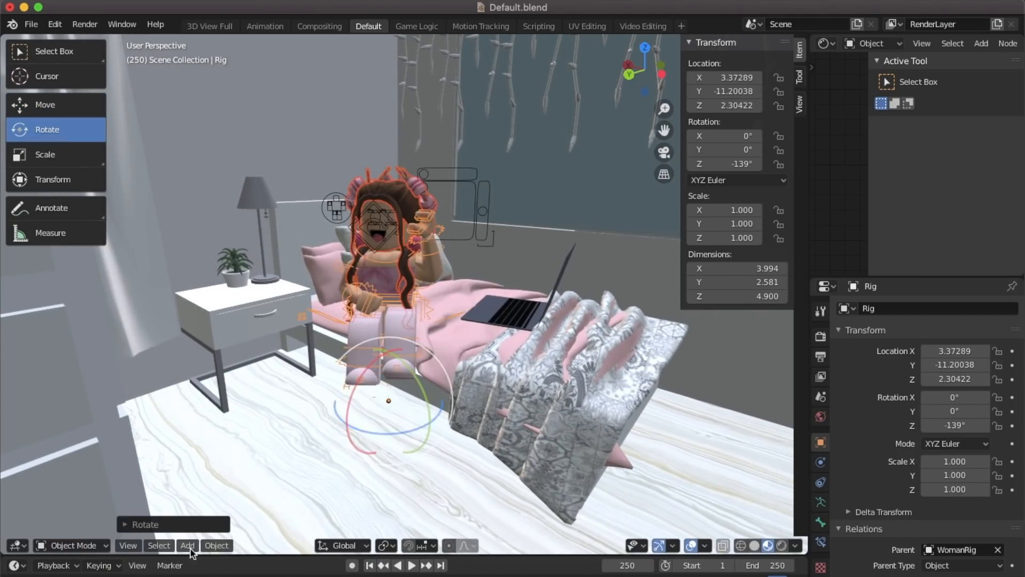
pyautogui.click(31, 24)
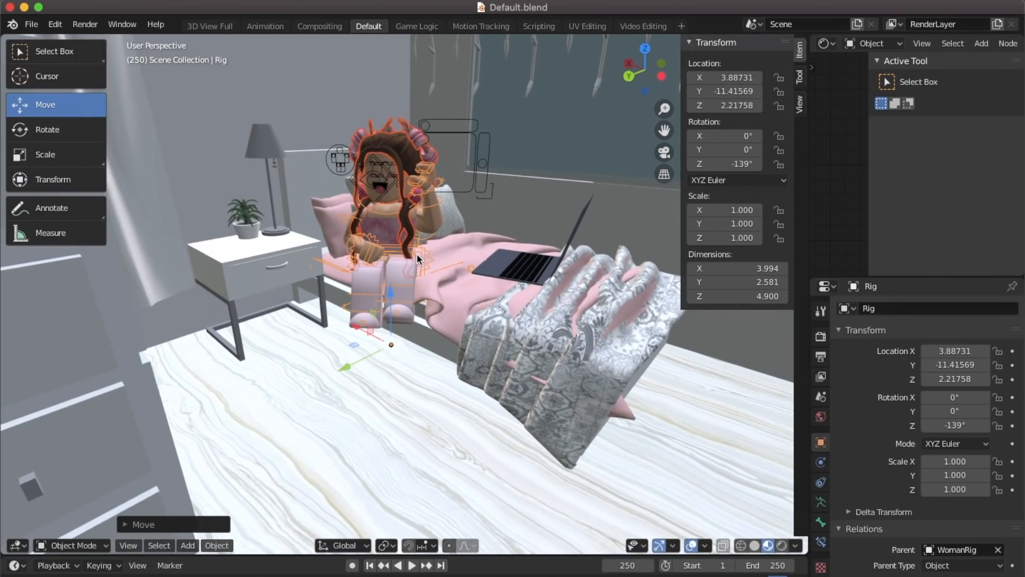
pyautogui.moveTo(187, 545)
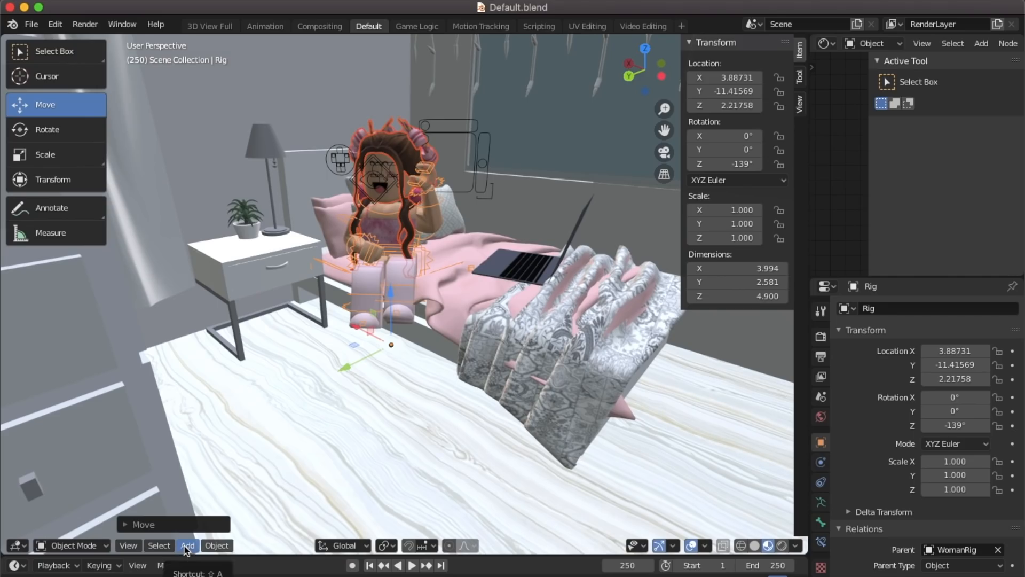
# - Add a camera, view through it, and set it as the active scene camera
pyautogui.click(187, 545)
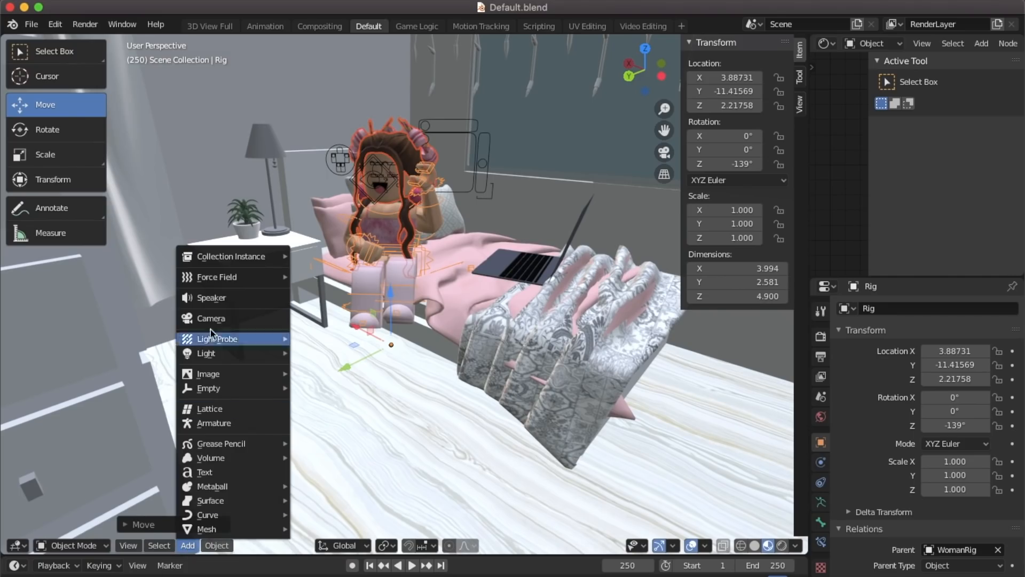
pyautogui.click(210, 319)
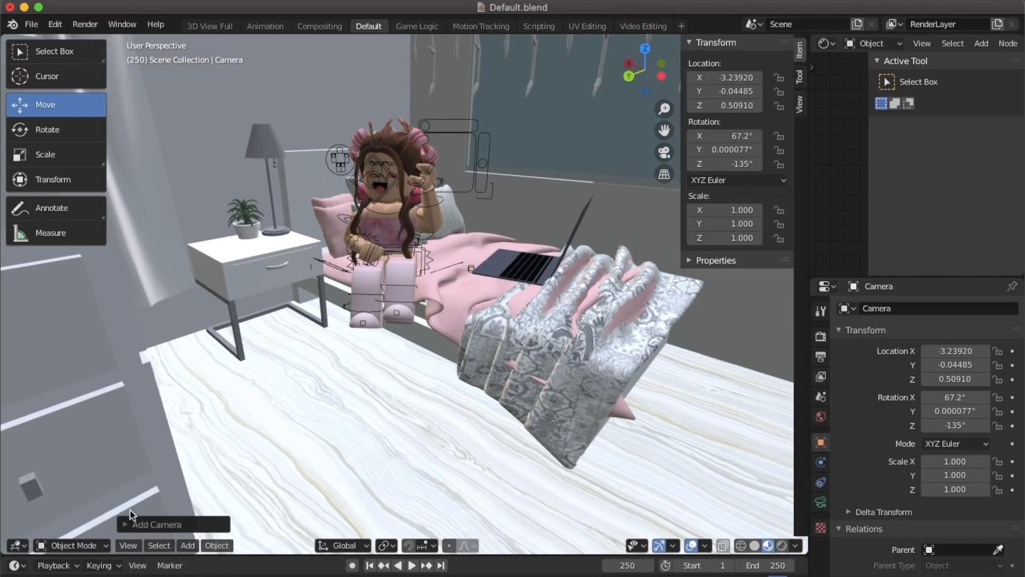
pyautogui.click(128, 545)
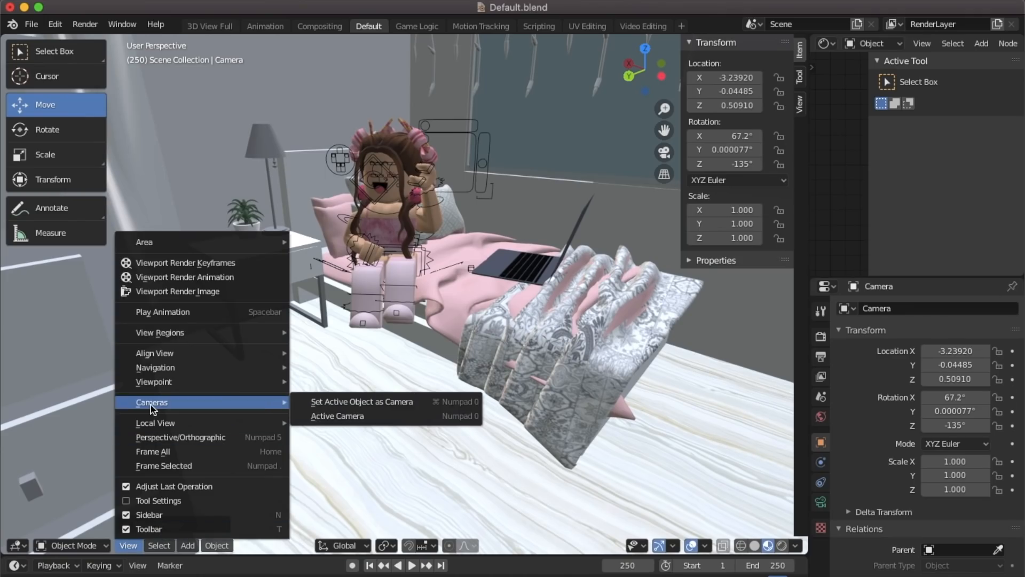
pyautogui.moveTo(376, 416)
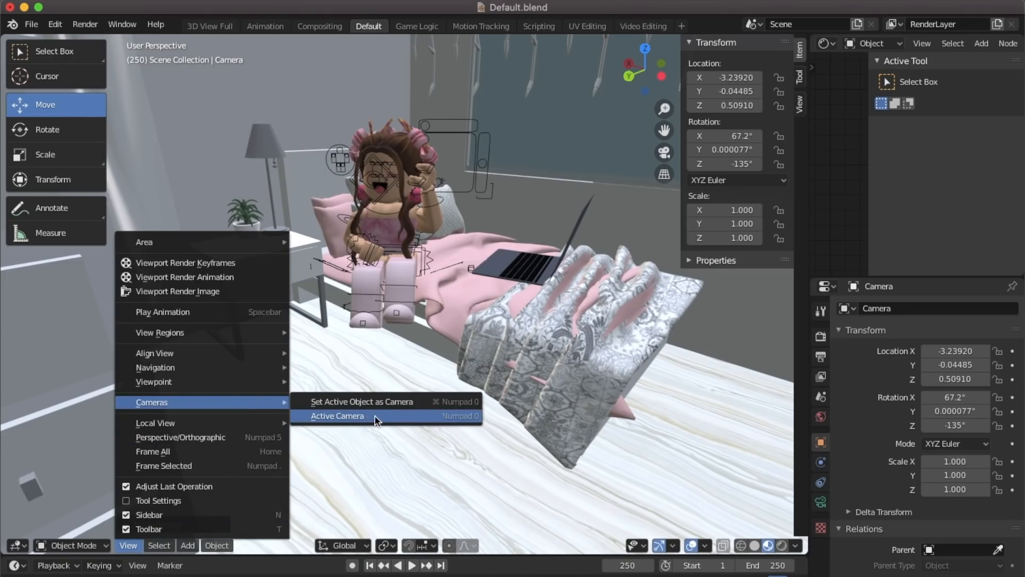
pyautogui.click(337, 416)
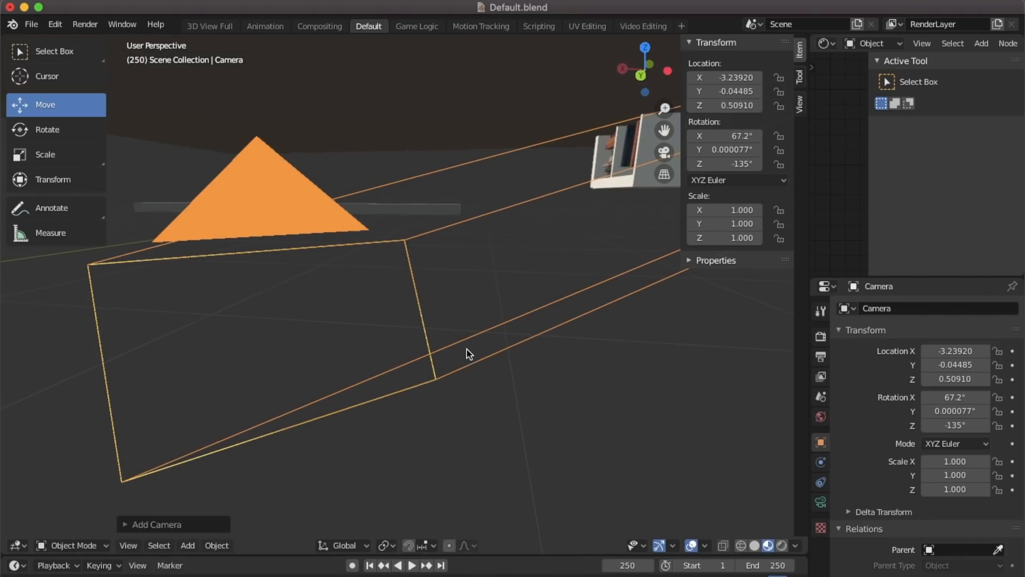
pyautogui.click(128, 545)
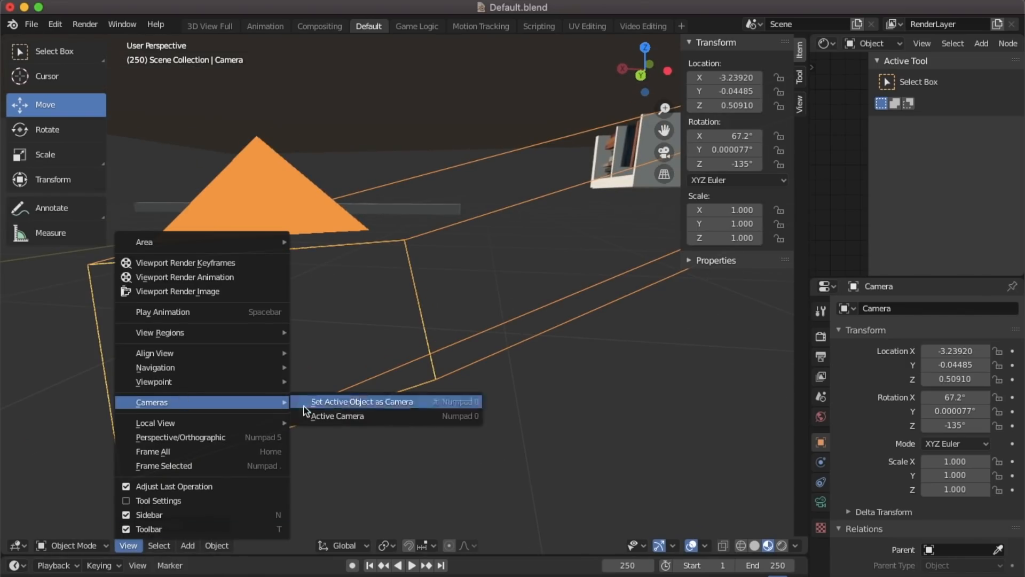
pyautogui.click(362, 401)
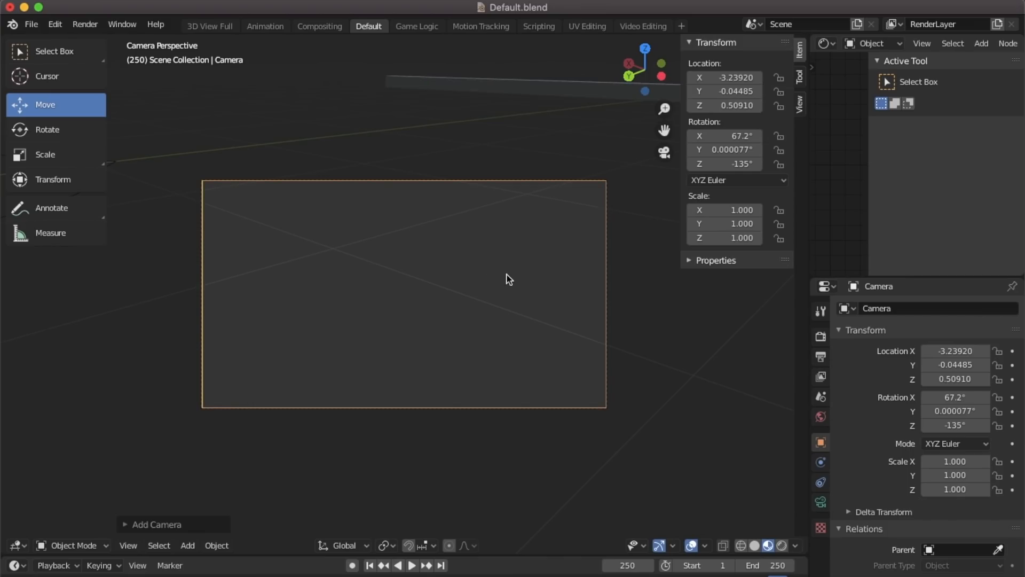
pyautogui.moveTo(621, 323)
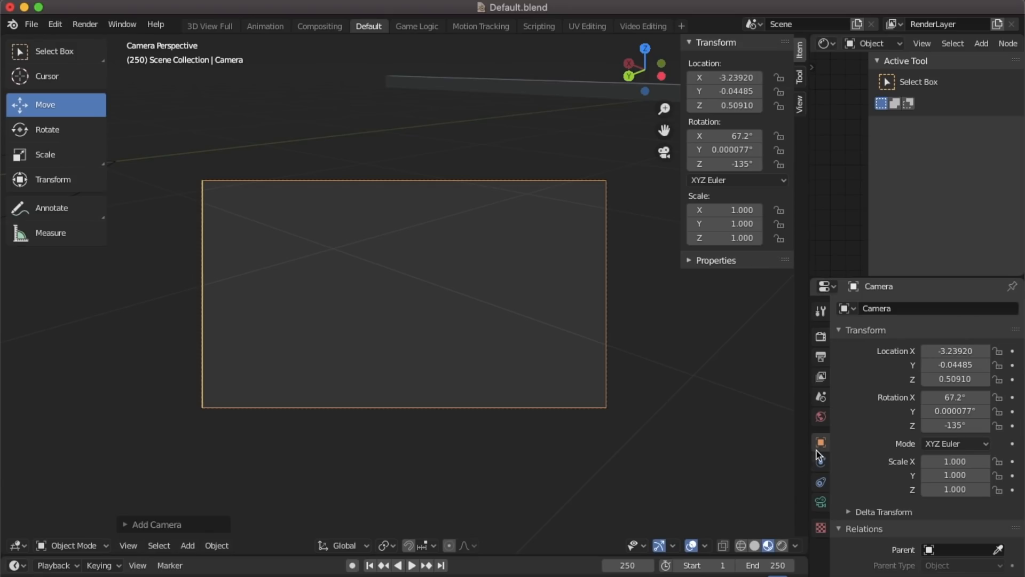
pyautogui.moveTo(822, 456)
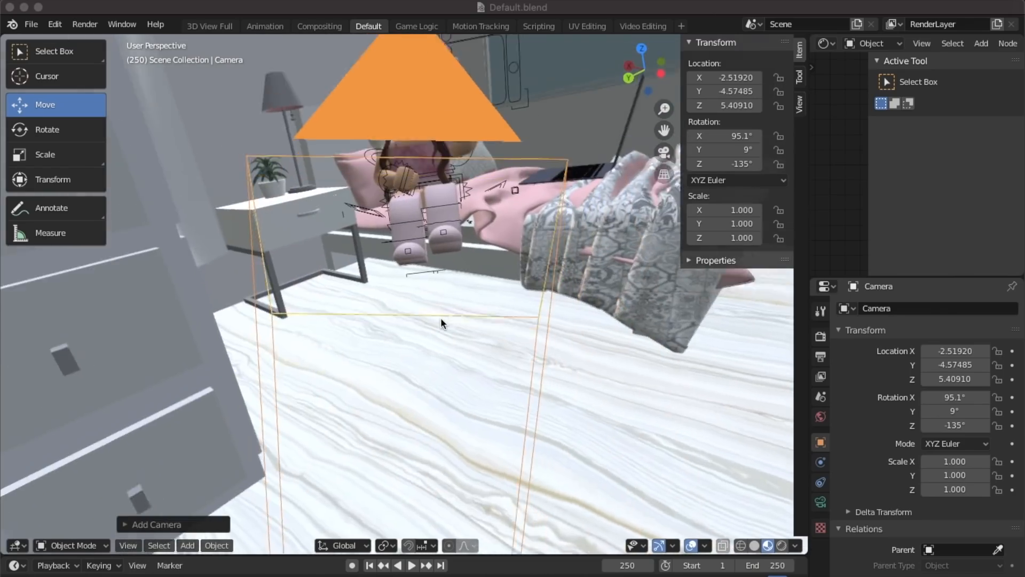
# - Add a Sun lamp above the room and rotate it toward the bed
pyautogui.click(187, 545)
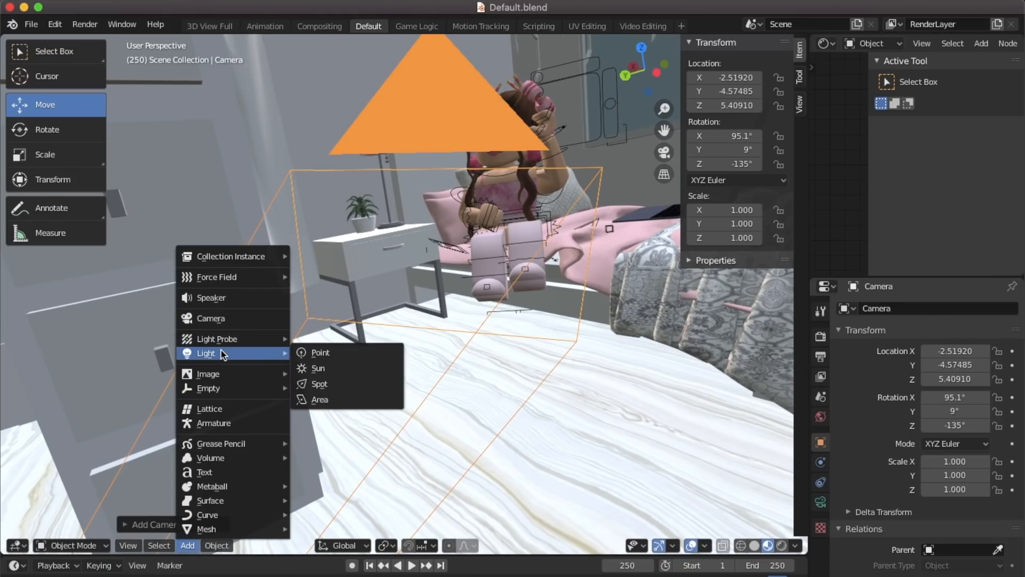
pyautogui.moveTo(346, 368)
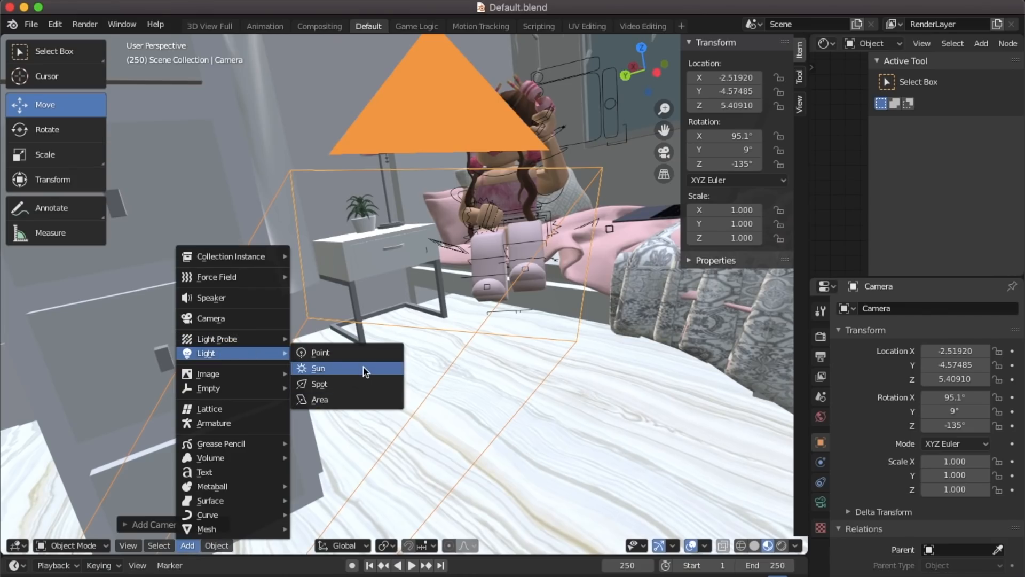
pyautogui.moveTo(358, 372)
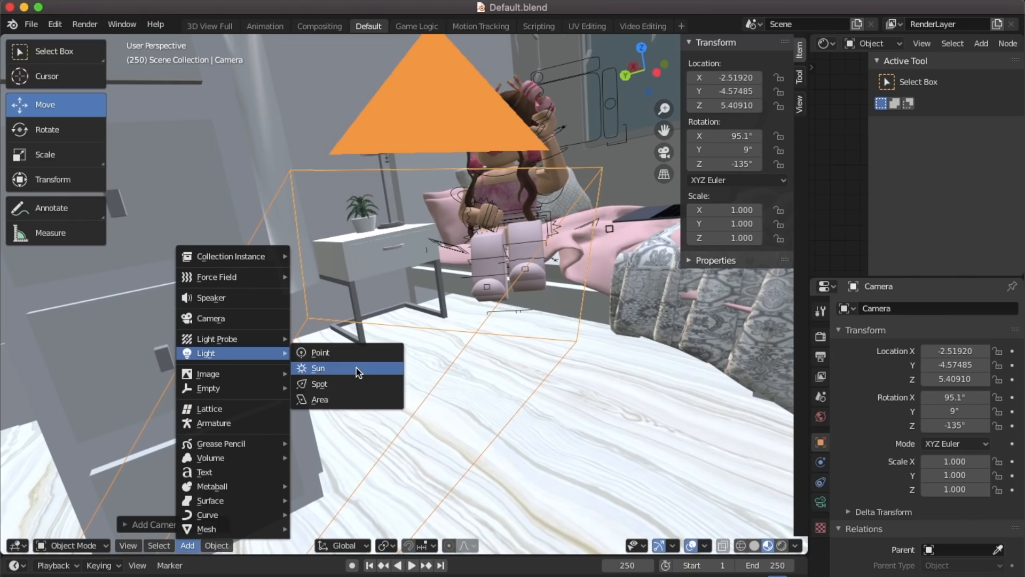
pyautogui.click(318, 368)
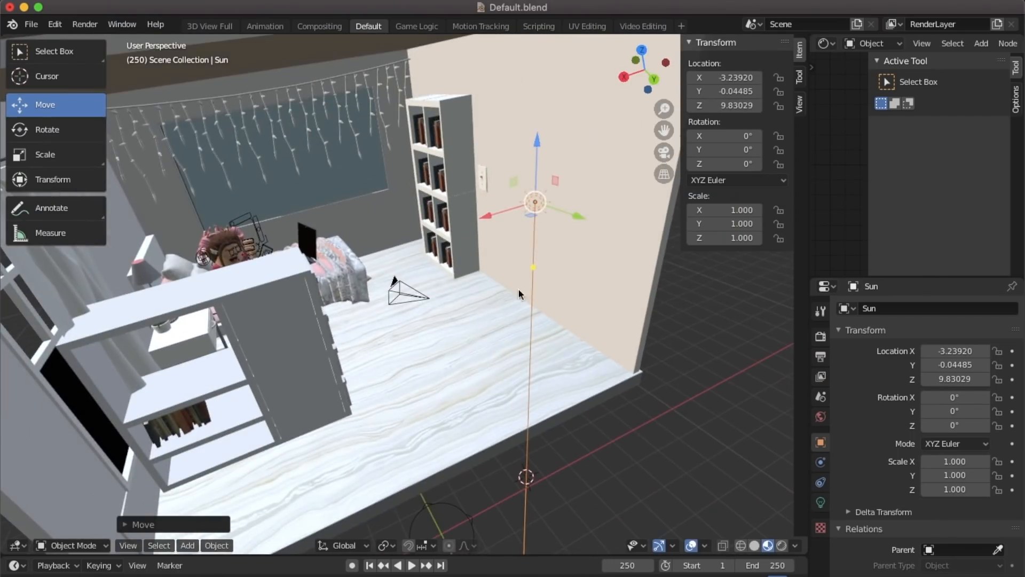
pyautogui.click(46, 129)
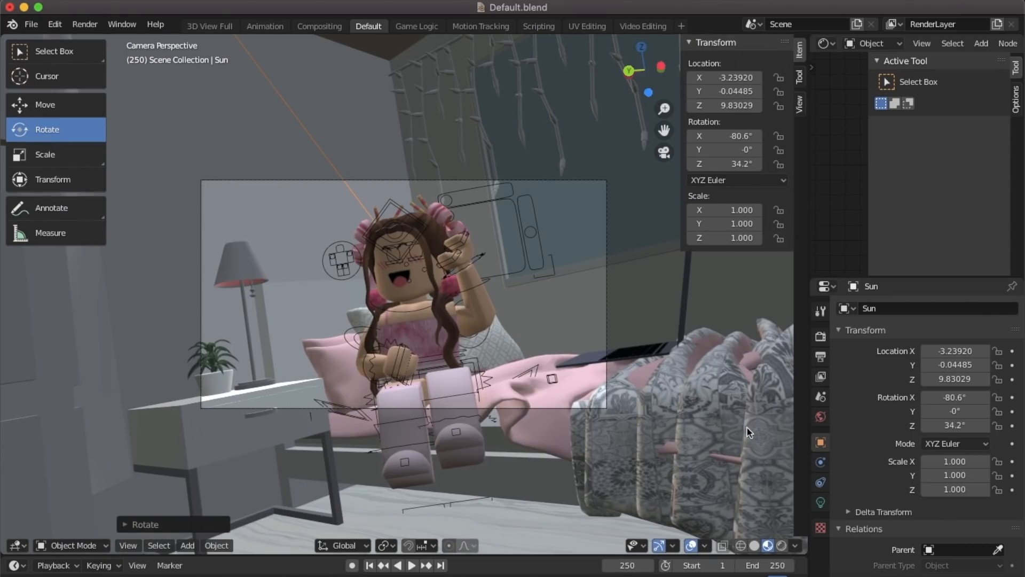
# - Switch to Rendered shading and give the sun lamp strength 2.05 and pink color
pyautogui.click(780, 545)
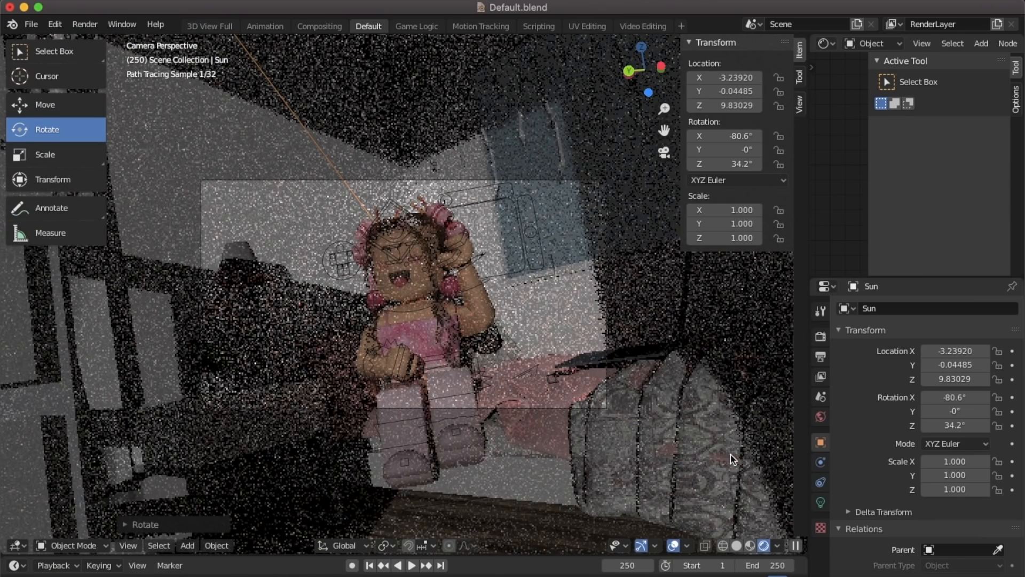
pyautogui.moveTo(801, 359)
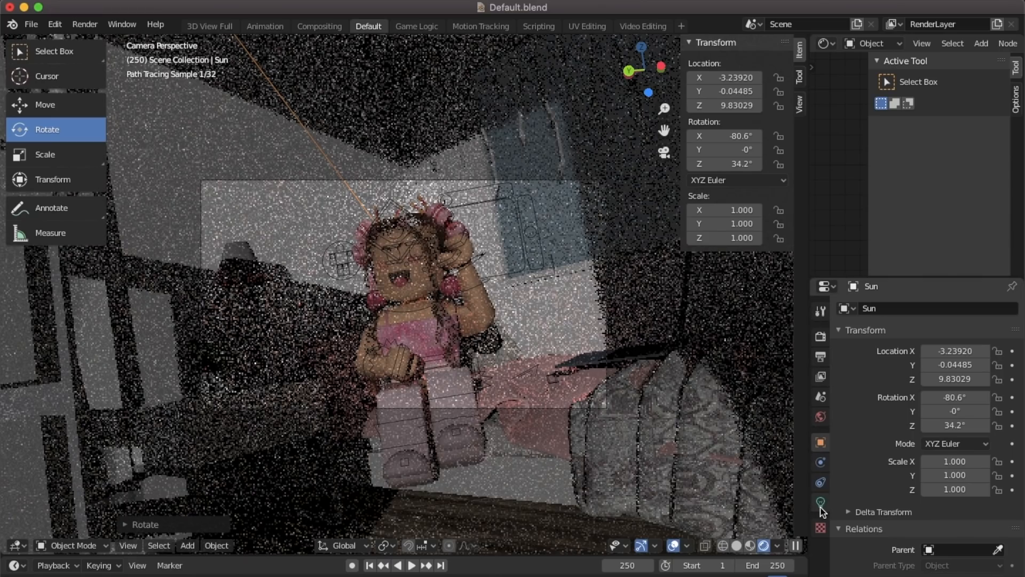
pyautogui.click(819, 504)
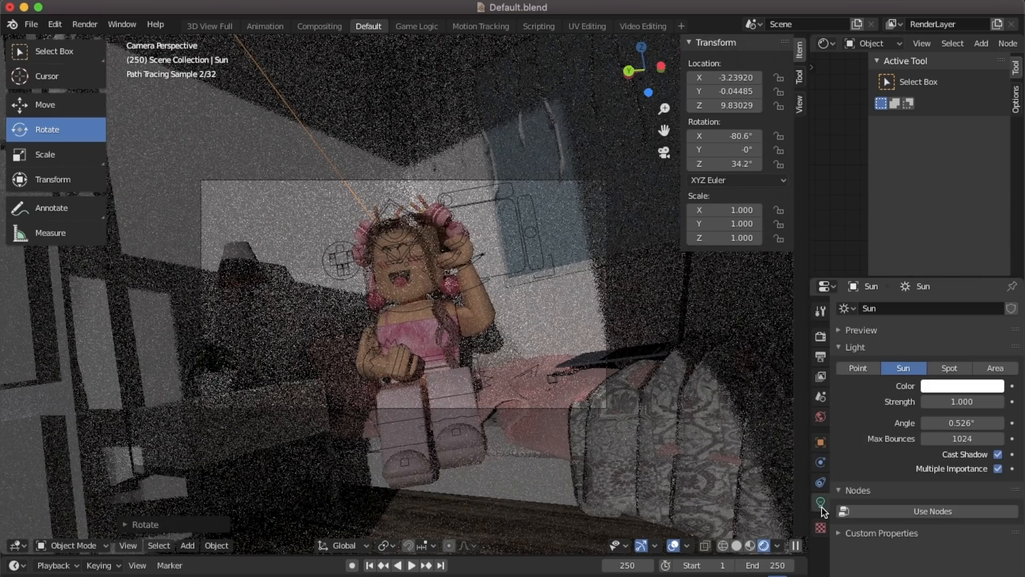
pyautogui.click(962, 401)
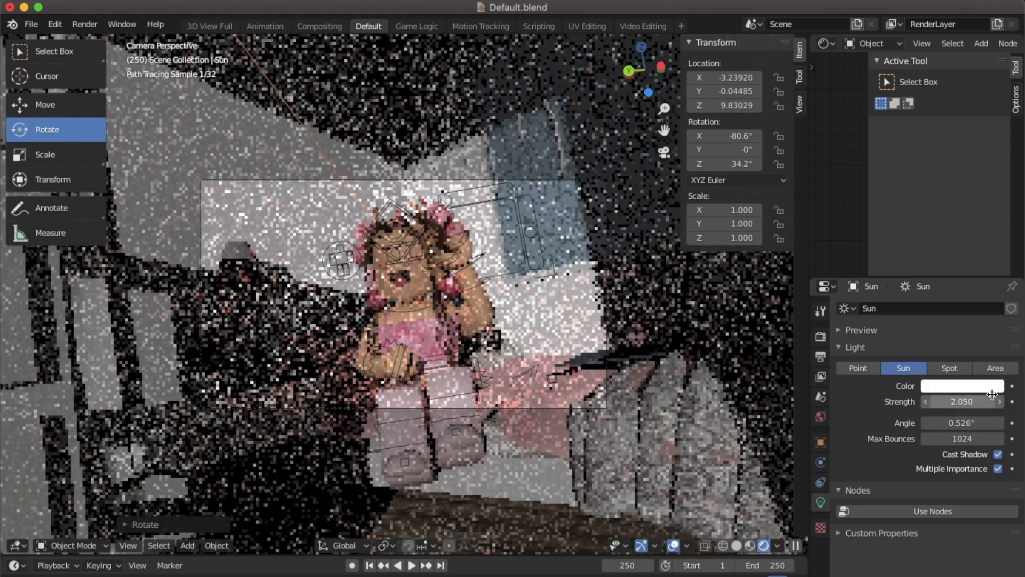
pyautogui.click(961, 385)
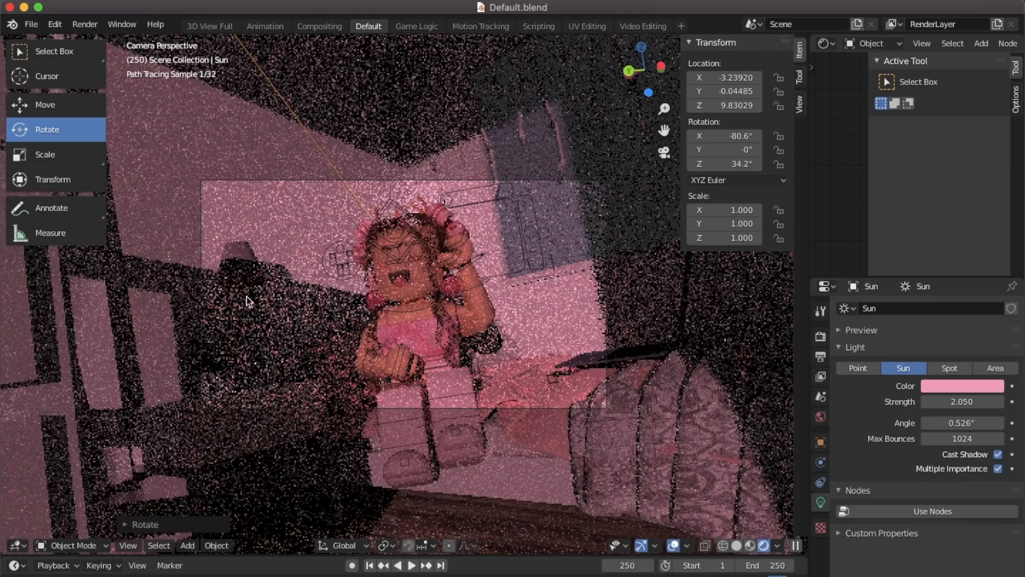
pyautogui.click(30, 24)
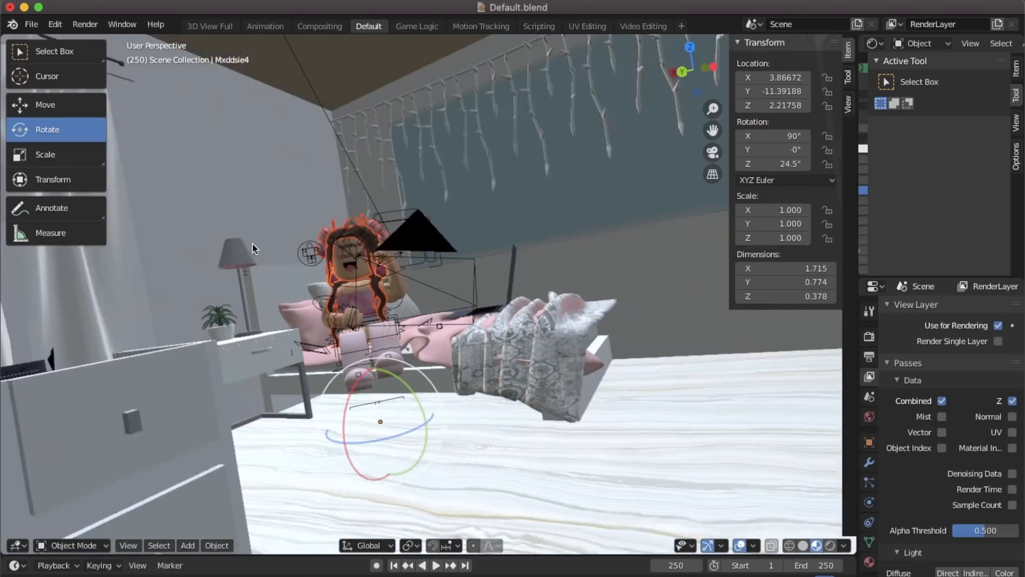
# - Change the Render Engine dropdown in Render Properties from Cycles to Eevee
pyautogui.click(869, 336)
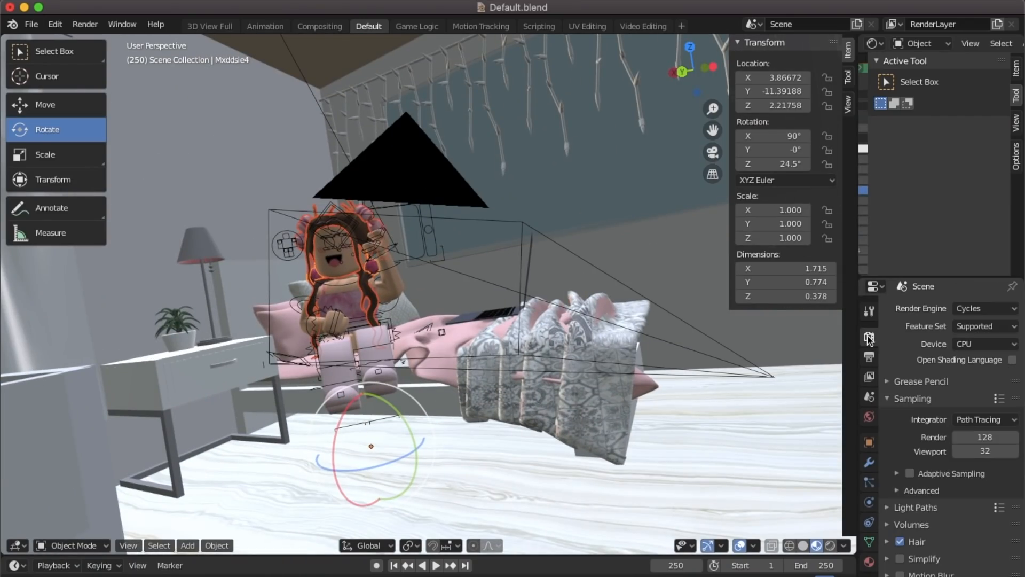
pyautogui.click(985, 308)
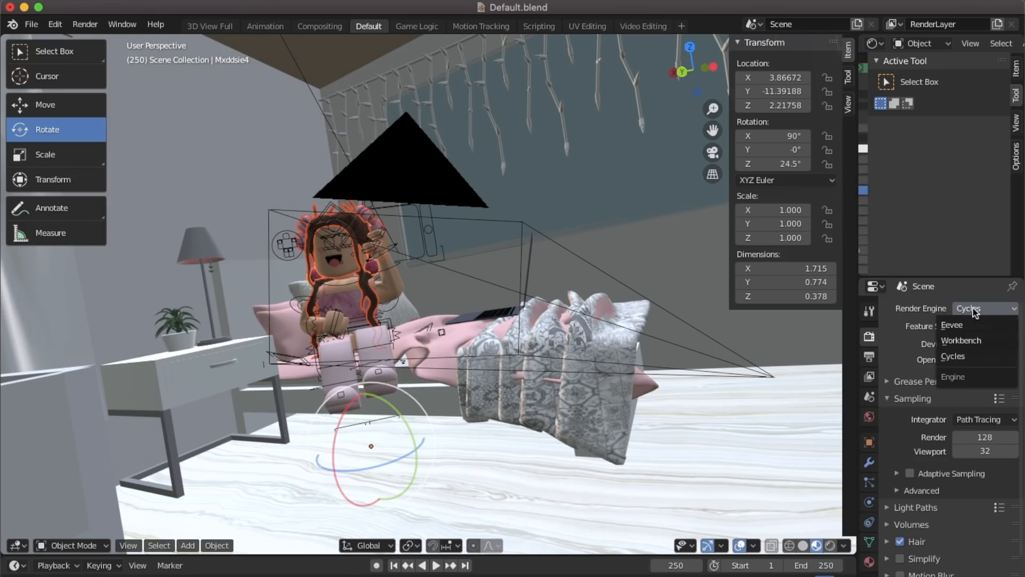
pyautogui.moveTo(961, 326)
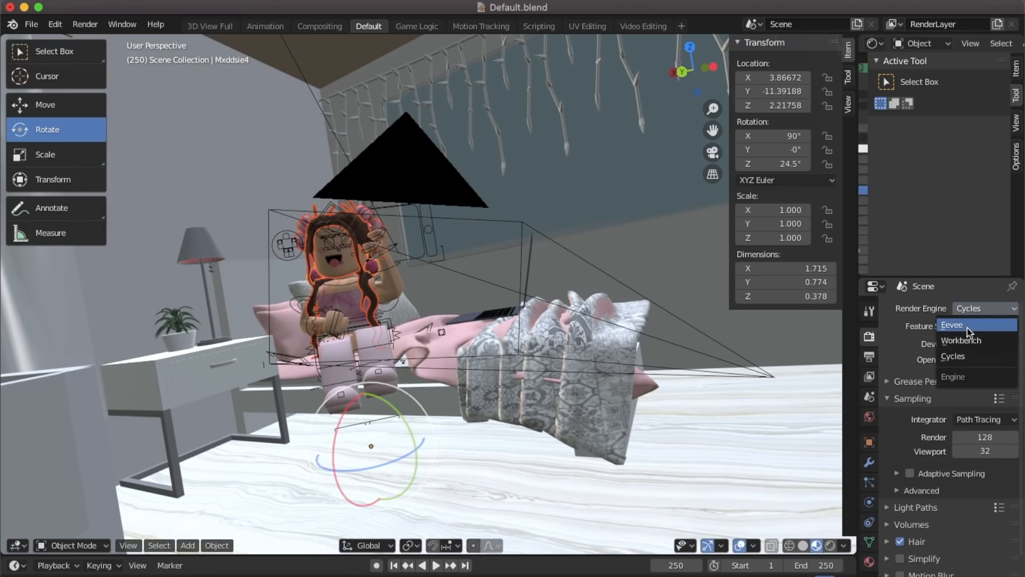
pyautogui.click(953, 325)
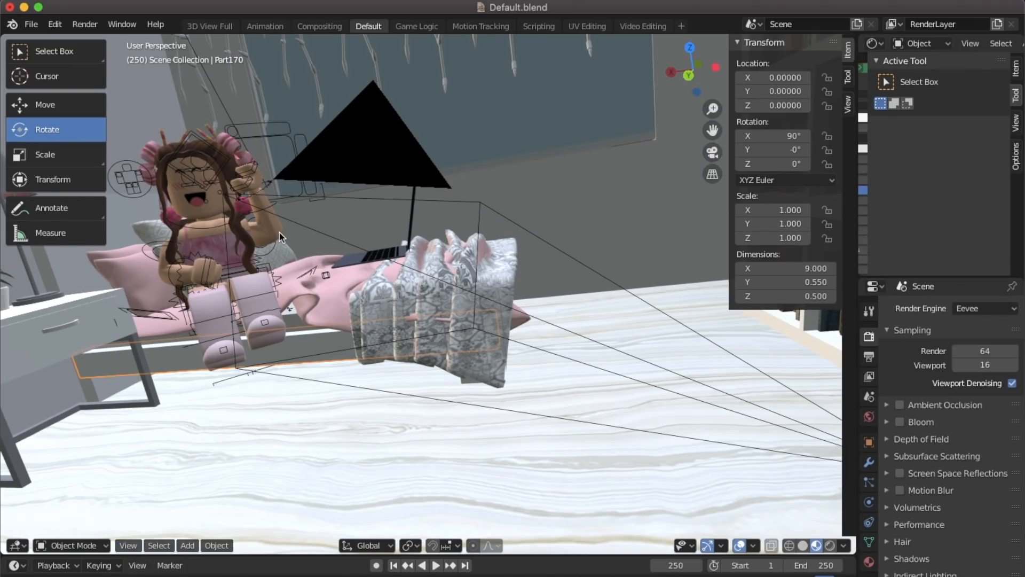
pyautogui.click(128, 546)
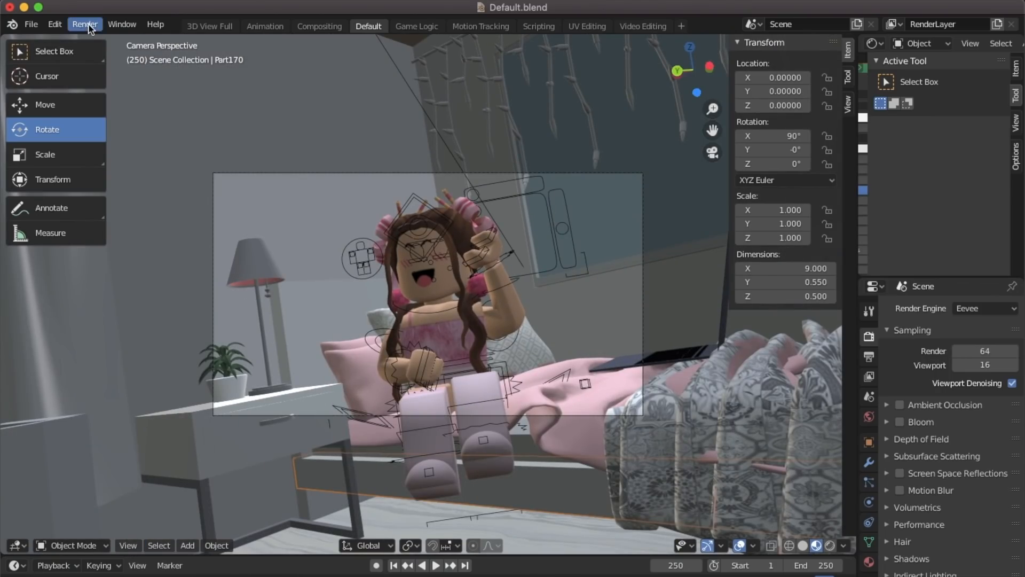
# - Run Render Image on the camera view and open the result window's image options
pyautogui.click(84, 24)
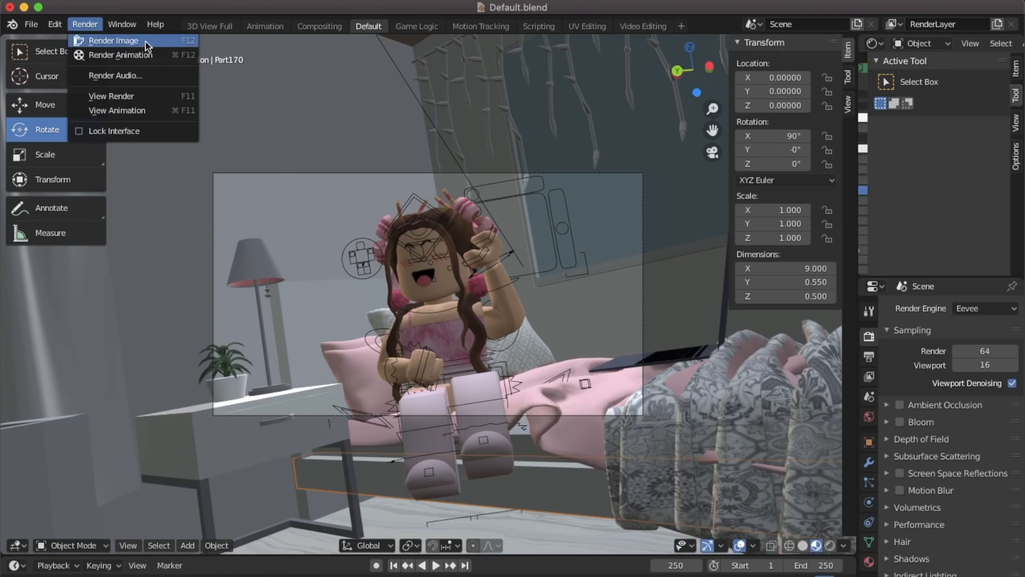
pyautogui.click(113, 40)
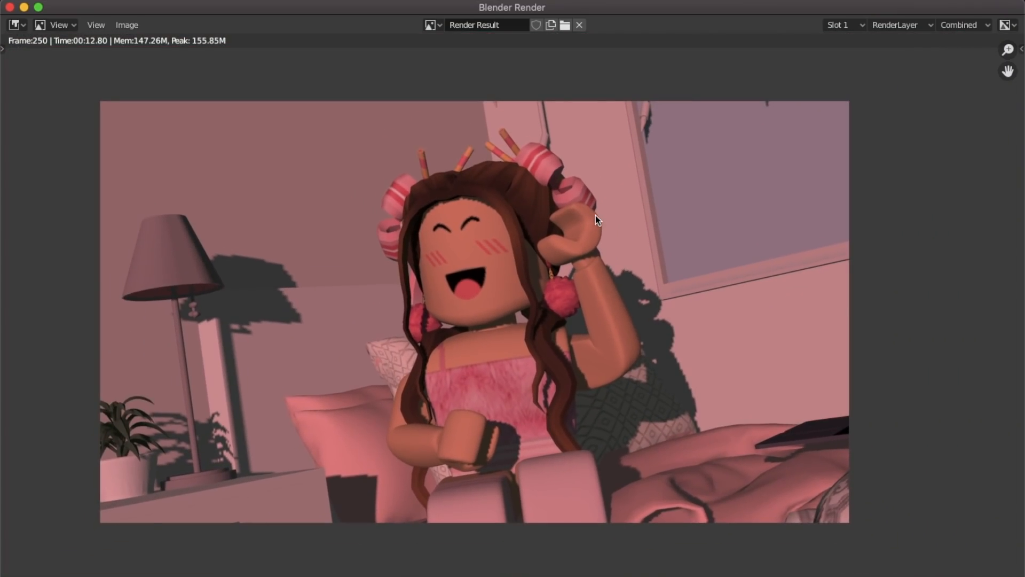
pyautogui.click(127, 25)
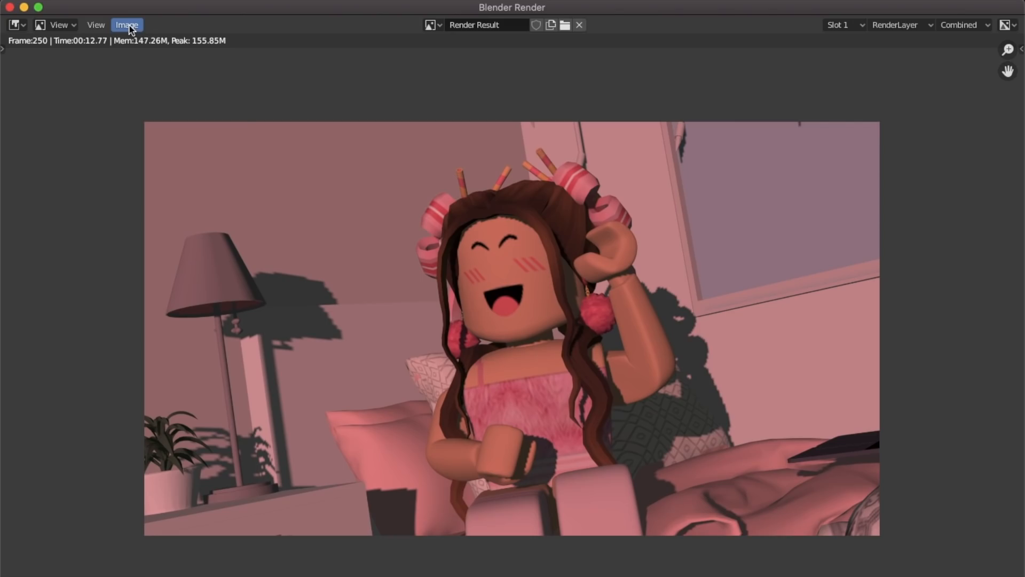
pyautogui.moveTo(169, 129)
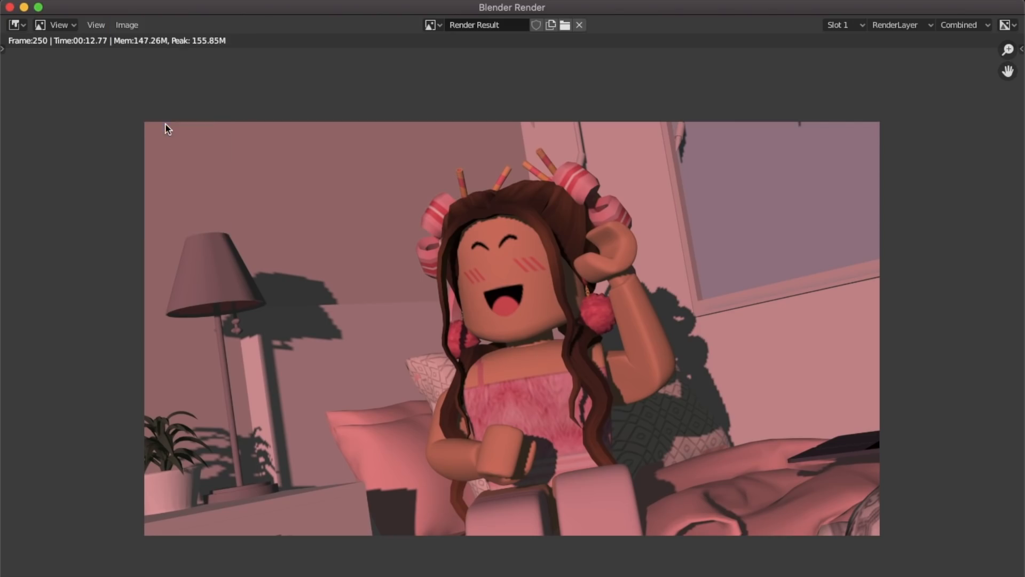